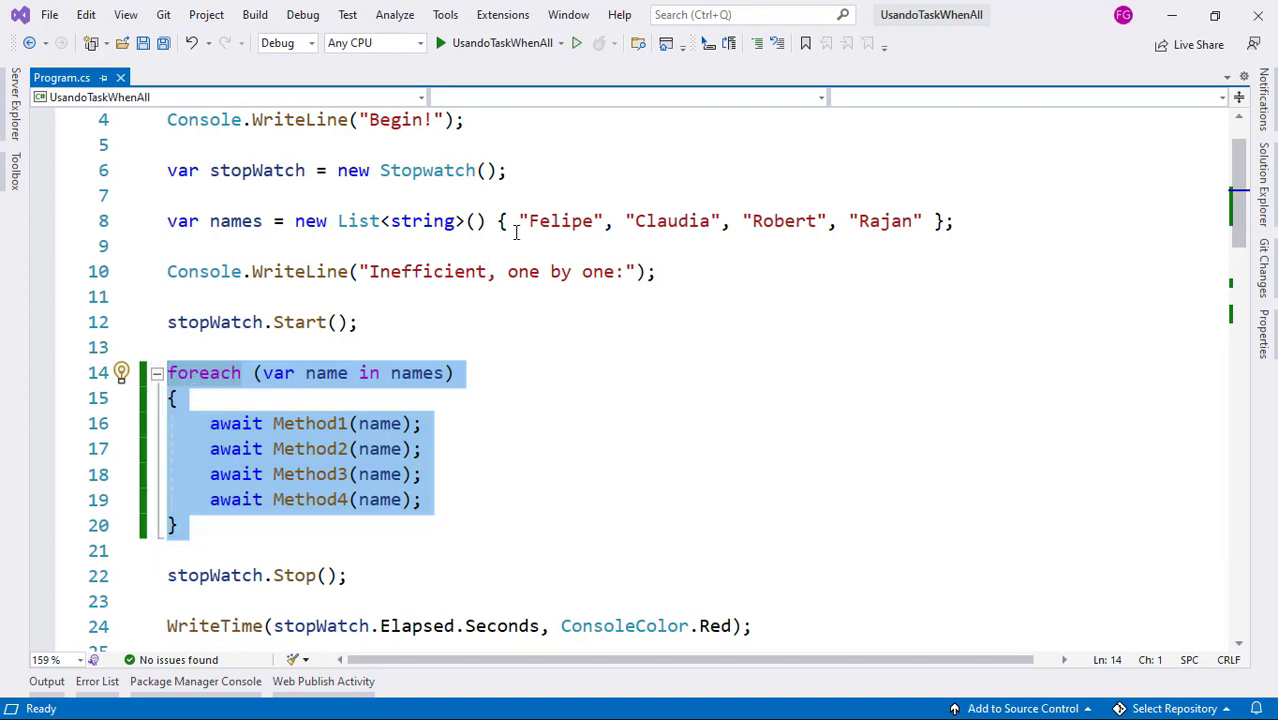
Highlight the names list, first all four then the first three, to illustrate 3-by-3 batching.
{"action": "left_click", "coordinate": [520, 220]}
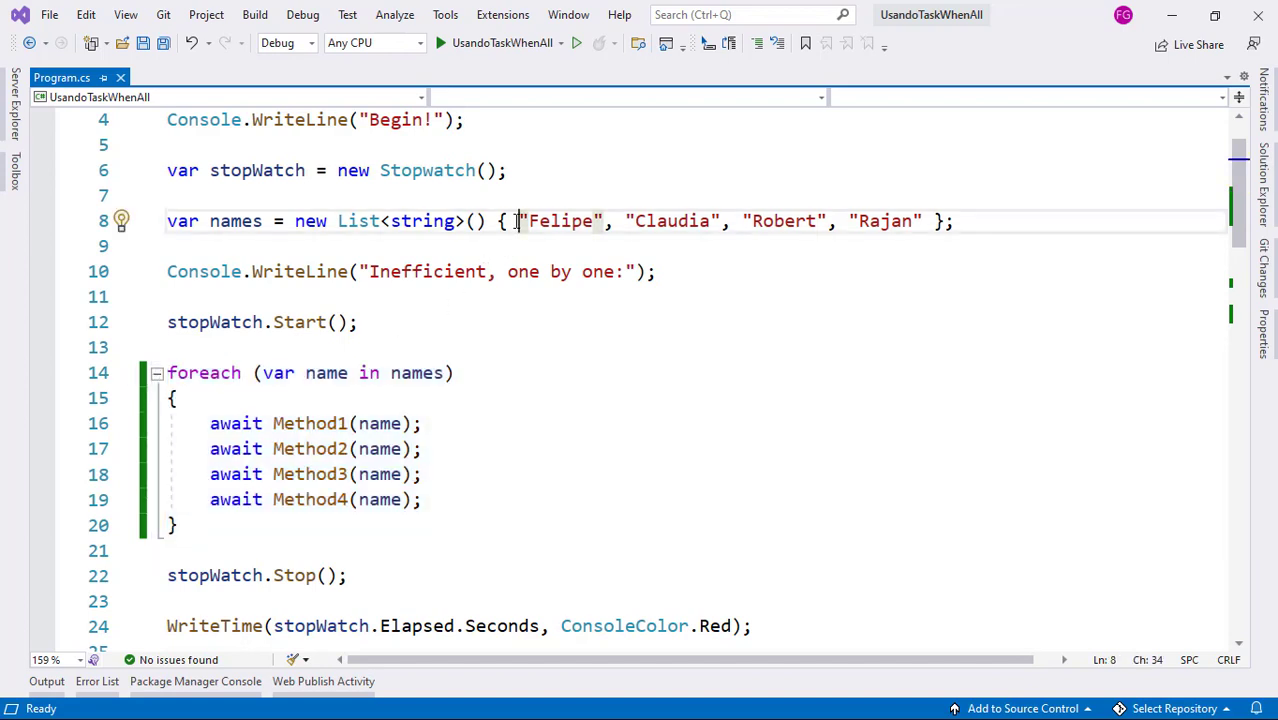
{"action": "left_click_drag", "start_coordinate": [520, 220], "coordinate": [920, 220]}
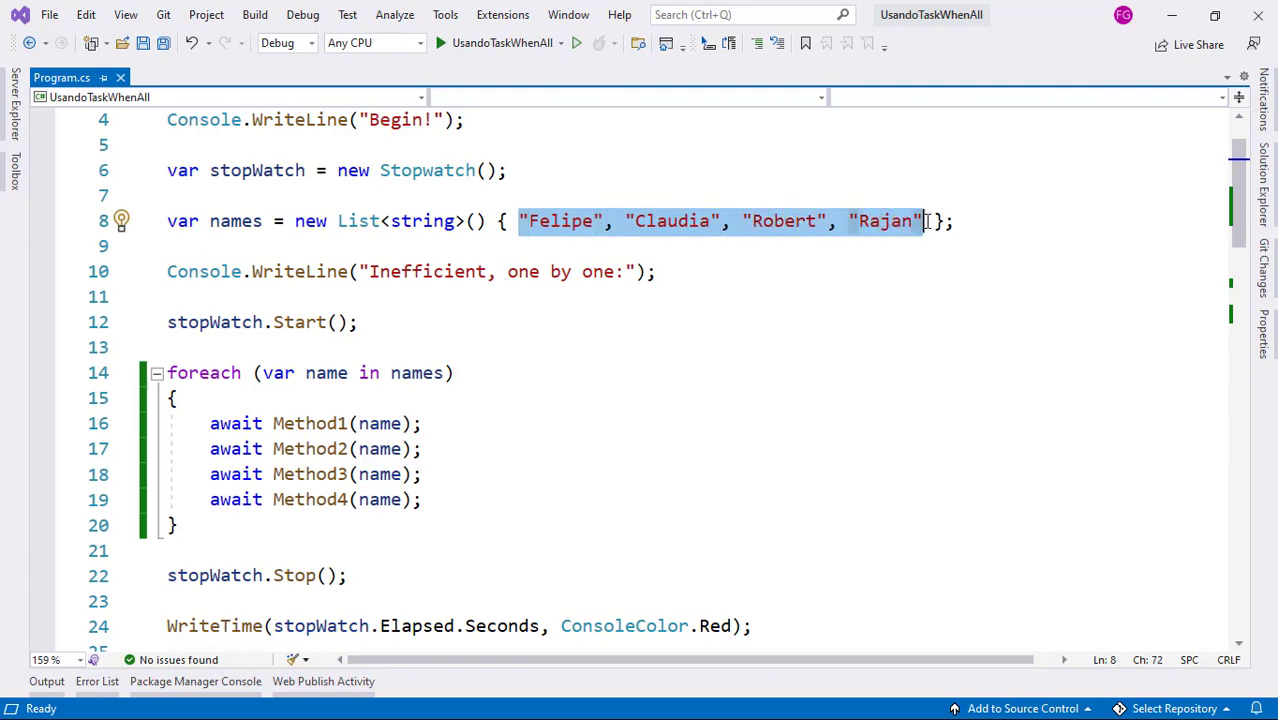
{"action": "mouse_move", "coordinate": [924, 220]}
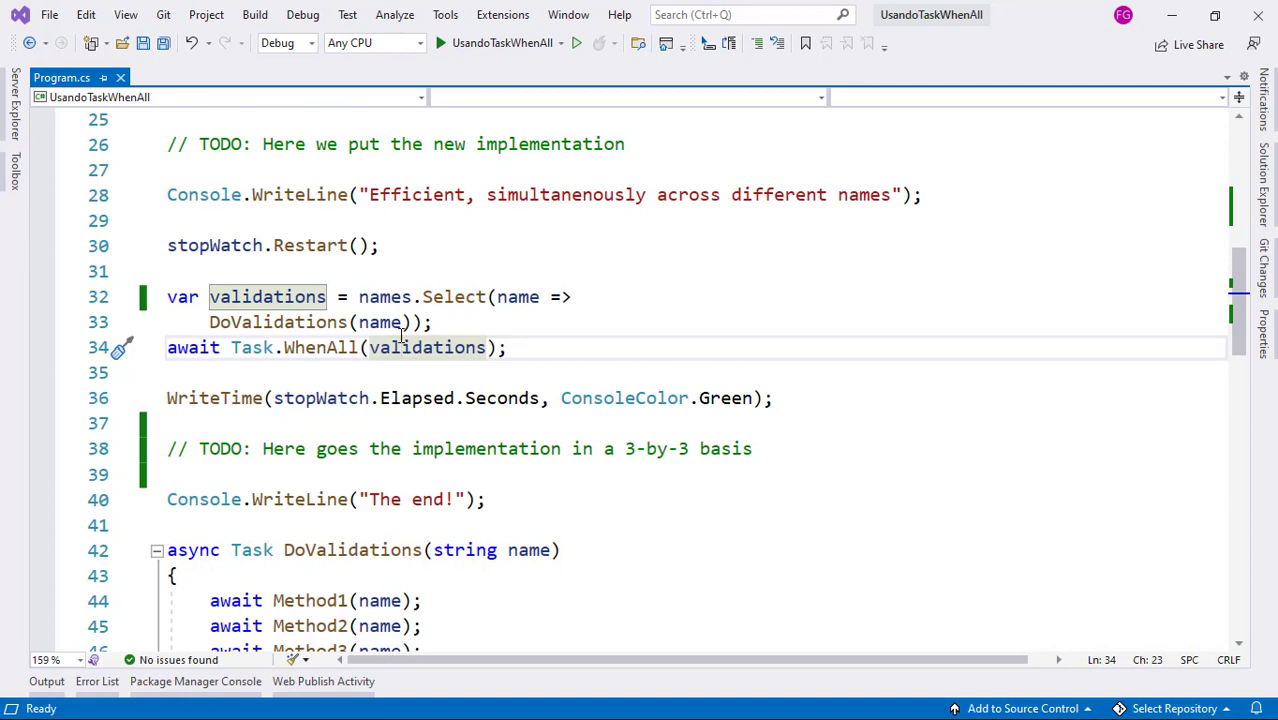
{"action": "mouse_move", "coordinate": [400, 348]}
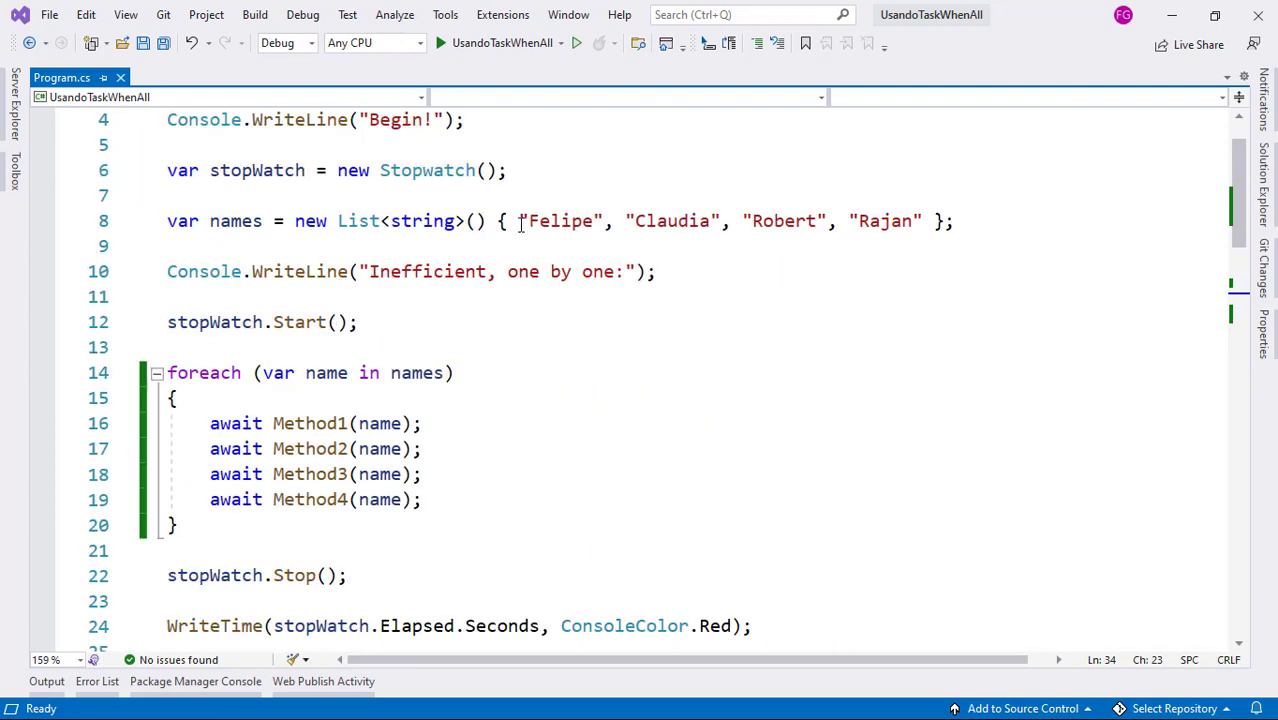
{"action": "left_click_drag", "start_coordinate": [518, 220], "coordinate": [904, 220]}
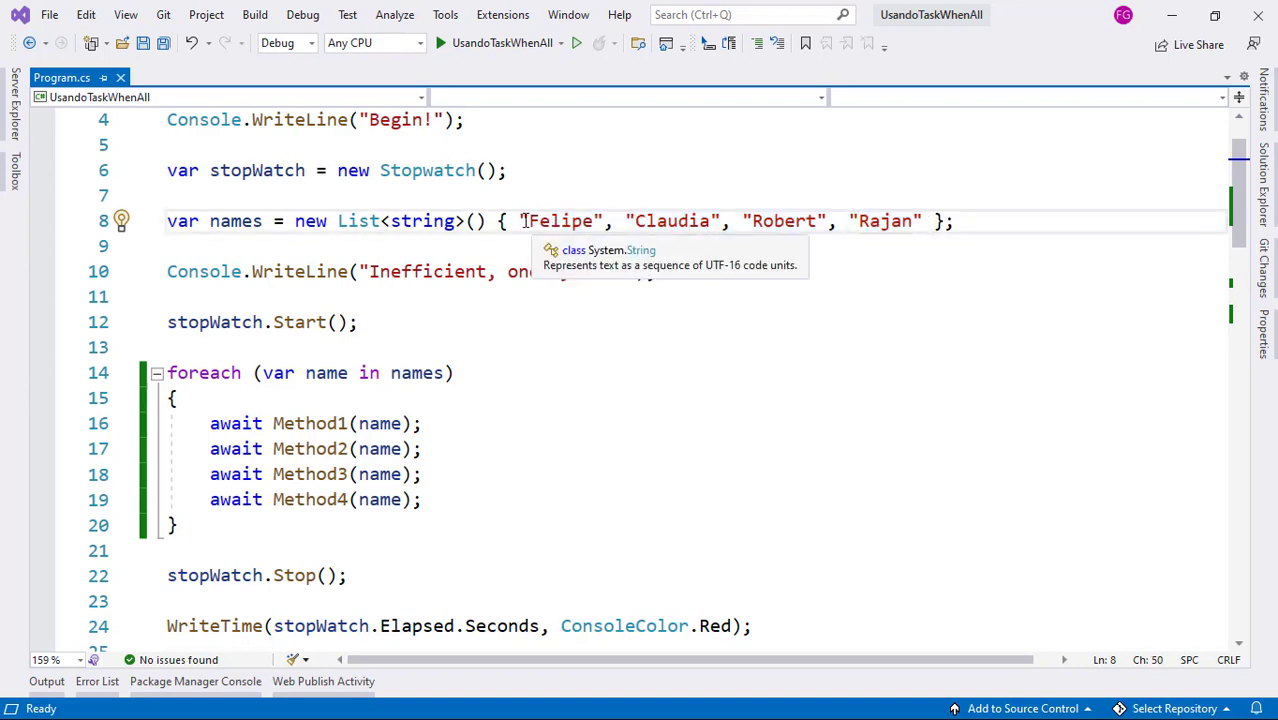
{"action": "left_click_drag", "start_coordinate": [520, 220], "coordinate": [732, 220]}
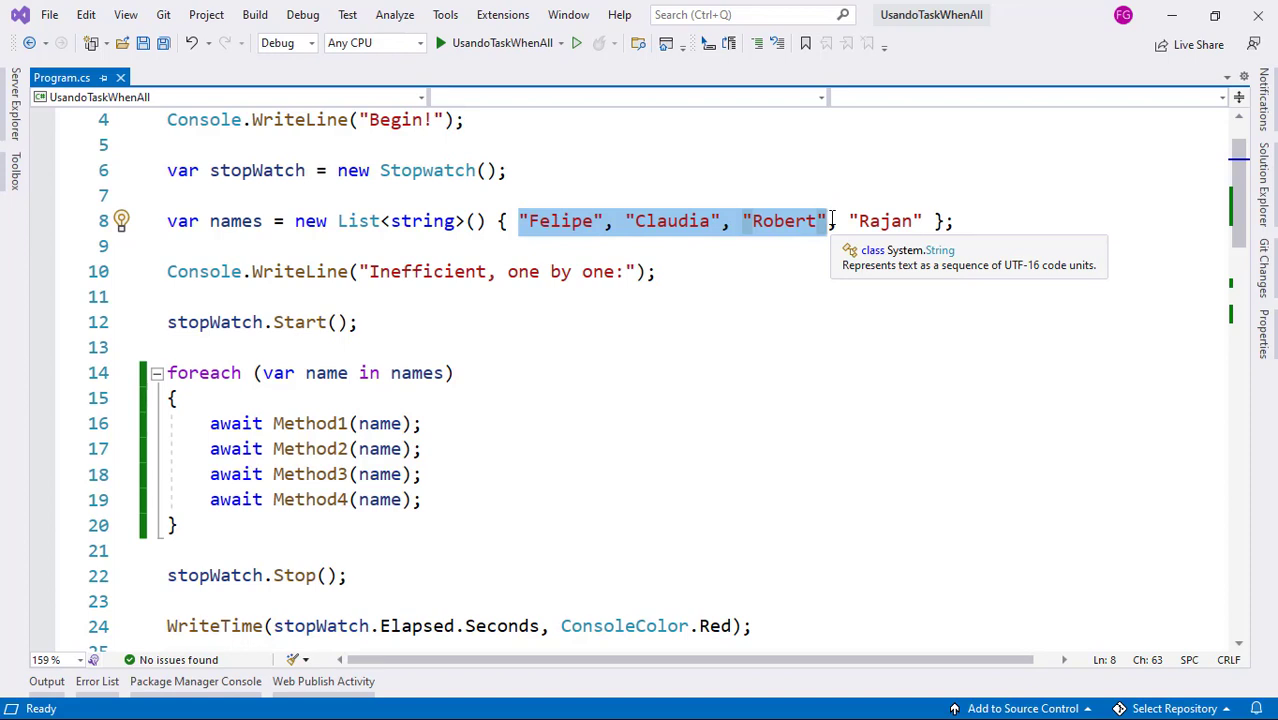
{"action": "mouse_move", "coordinate": [822, 224]}
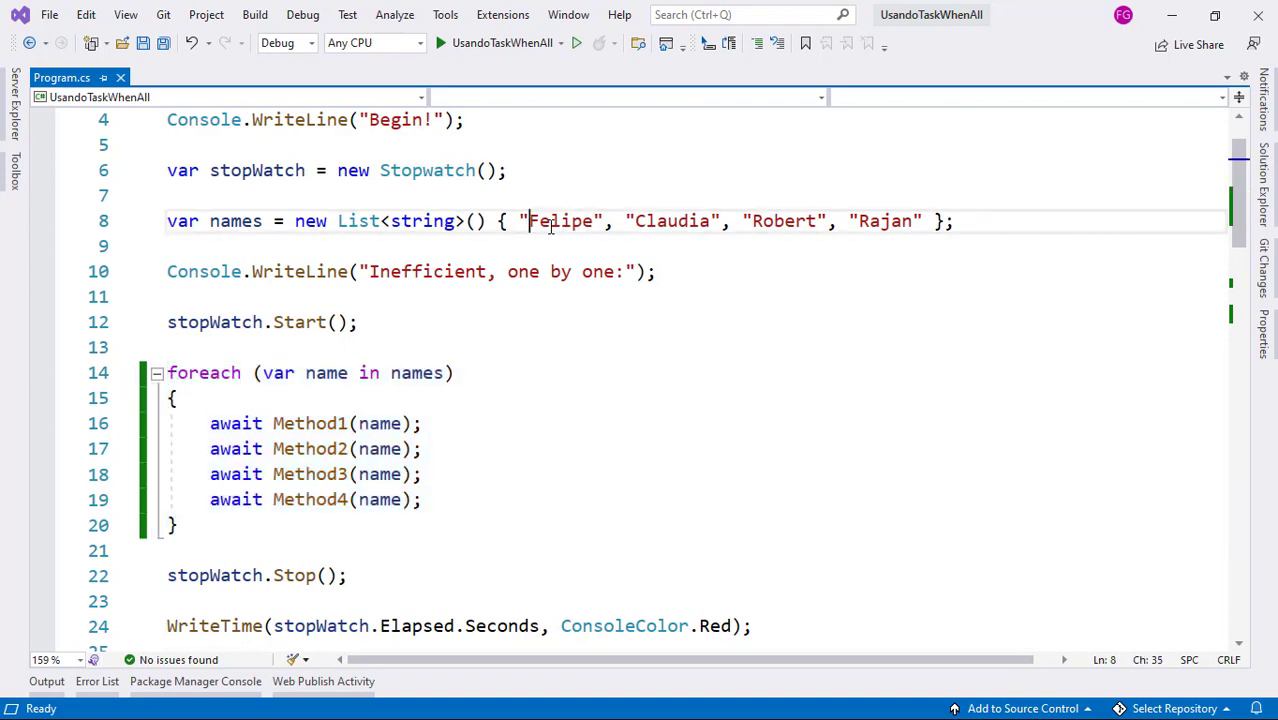
{"action": "left_click_drag", "start_coordinate": [528, 220], "coordinate": [818, 220]}
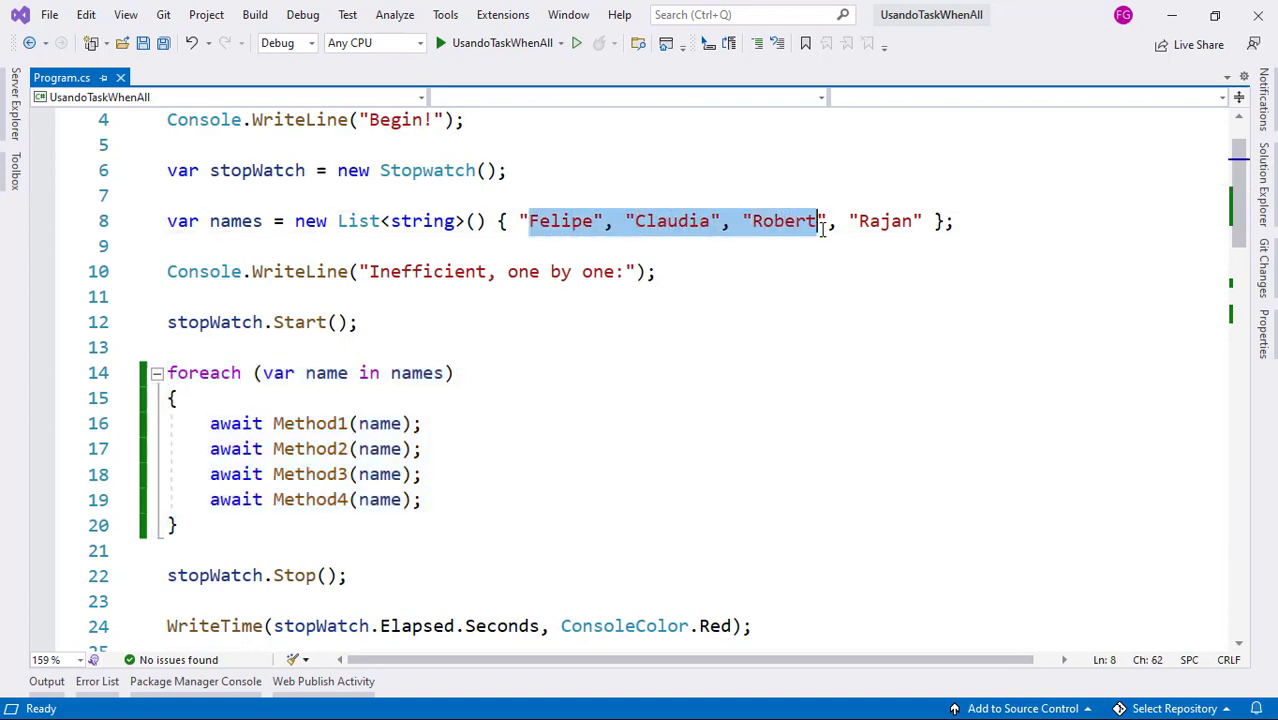
{"action": "scroll", "scroll_direction": "down", "scroll_amount": 3}
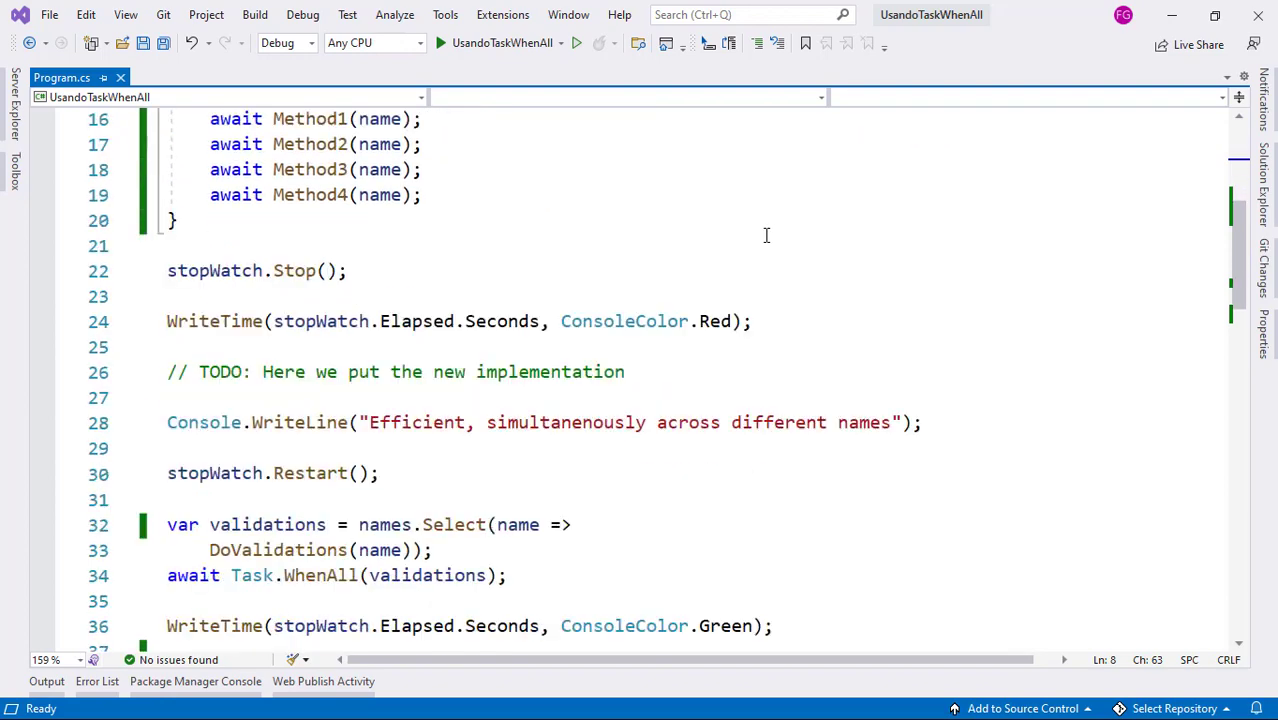
{"action": "scroll", "scroll_direction": "down", "scroll_amount": 3}
{"action": "type", "text": "// TODO: Here goes the implementation in a 3-by-3 basis"}
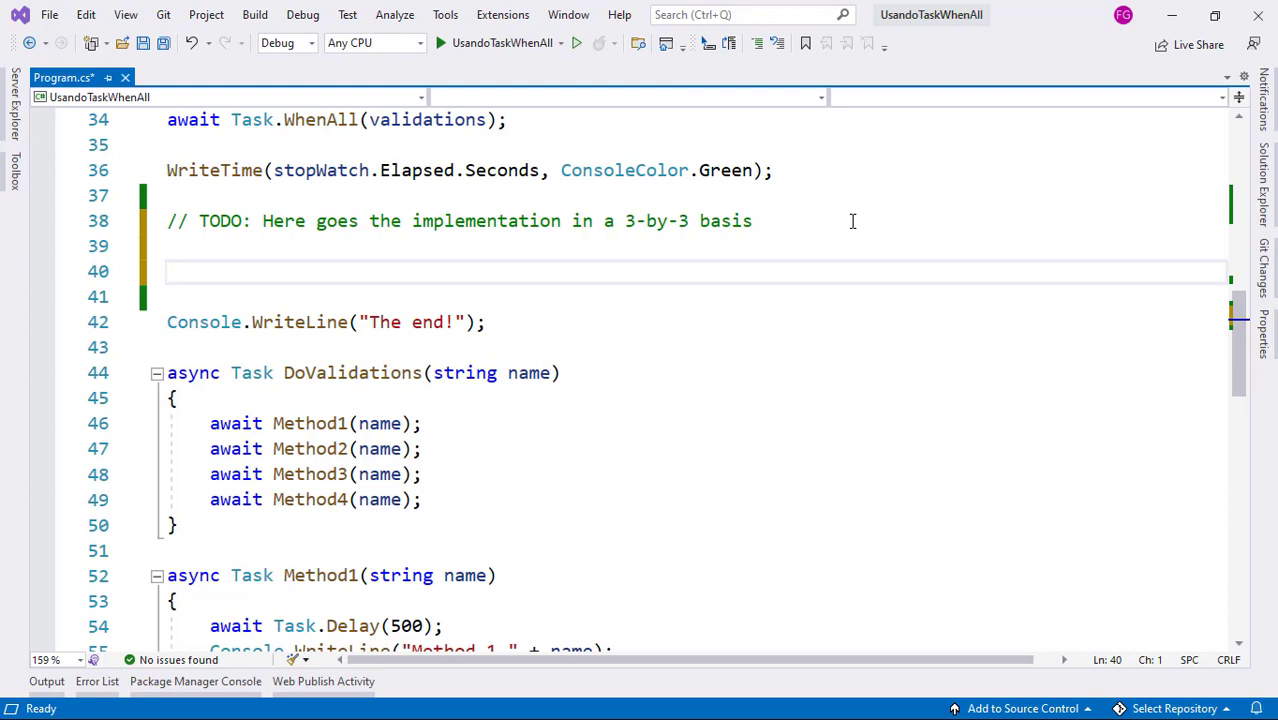
Declare var parallelOptions = new ParallelOptions { MaxDegreeOfParallelism = 3 };.
{"action": "type", "text": "var parallel"}
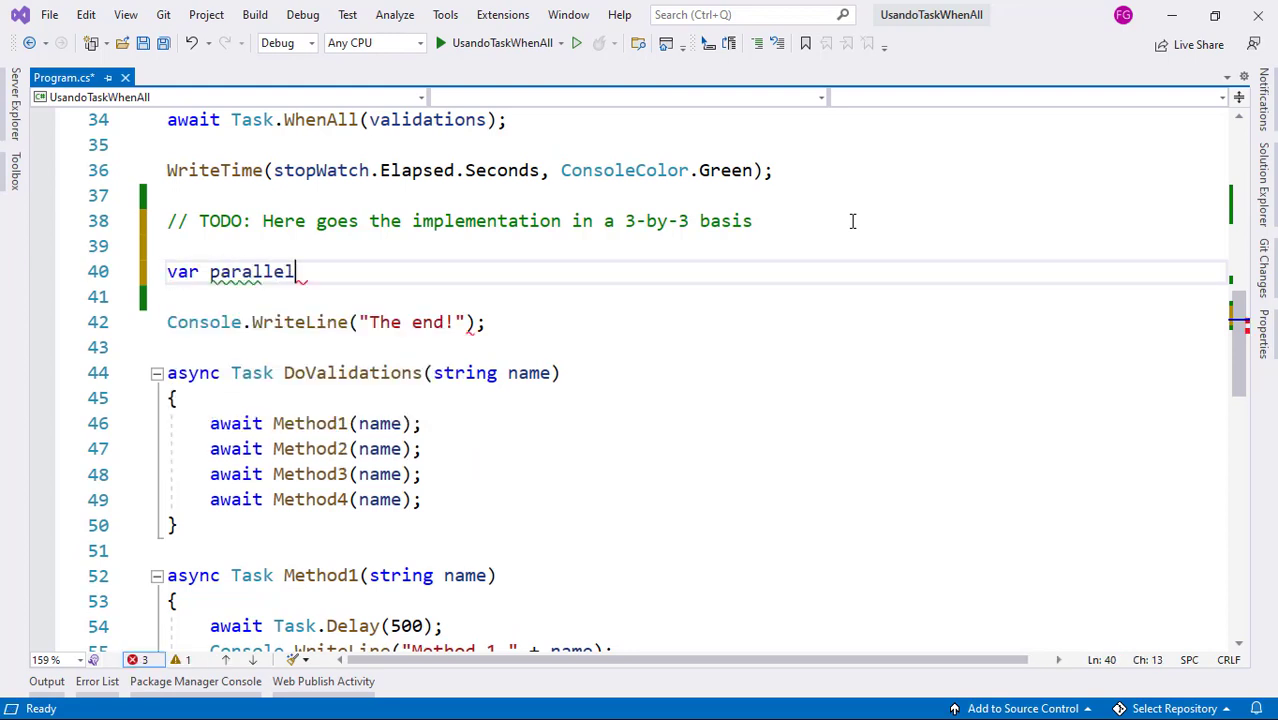
{"action": "type", "text": "Options = new P"}
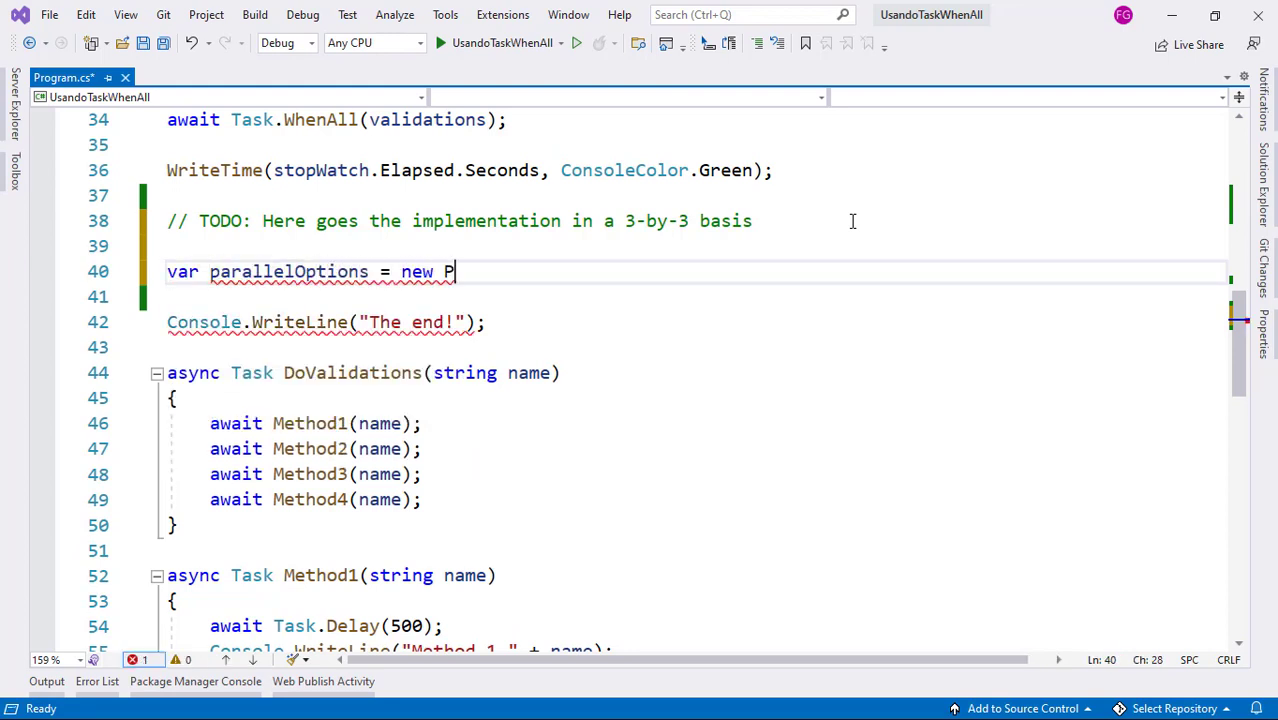
{"action": "type", "text": "arallelo"}
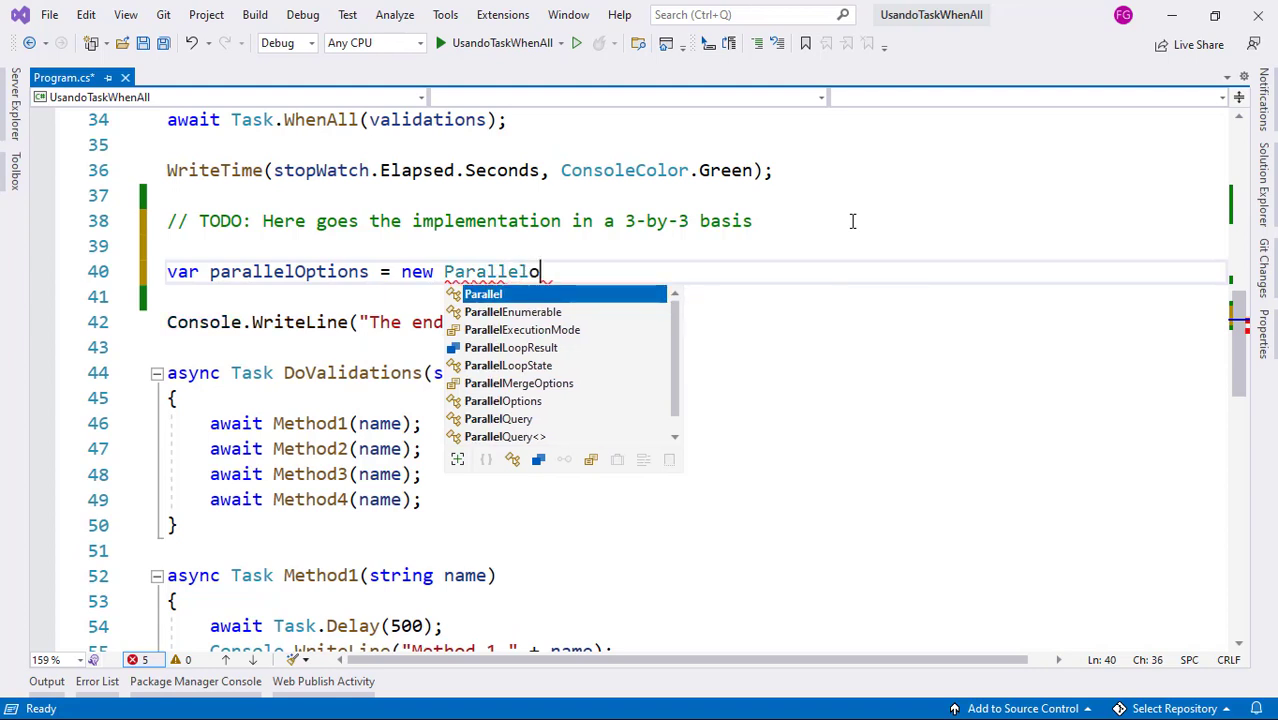
{"action": "type", "text": "Options { }"}
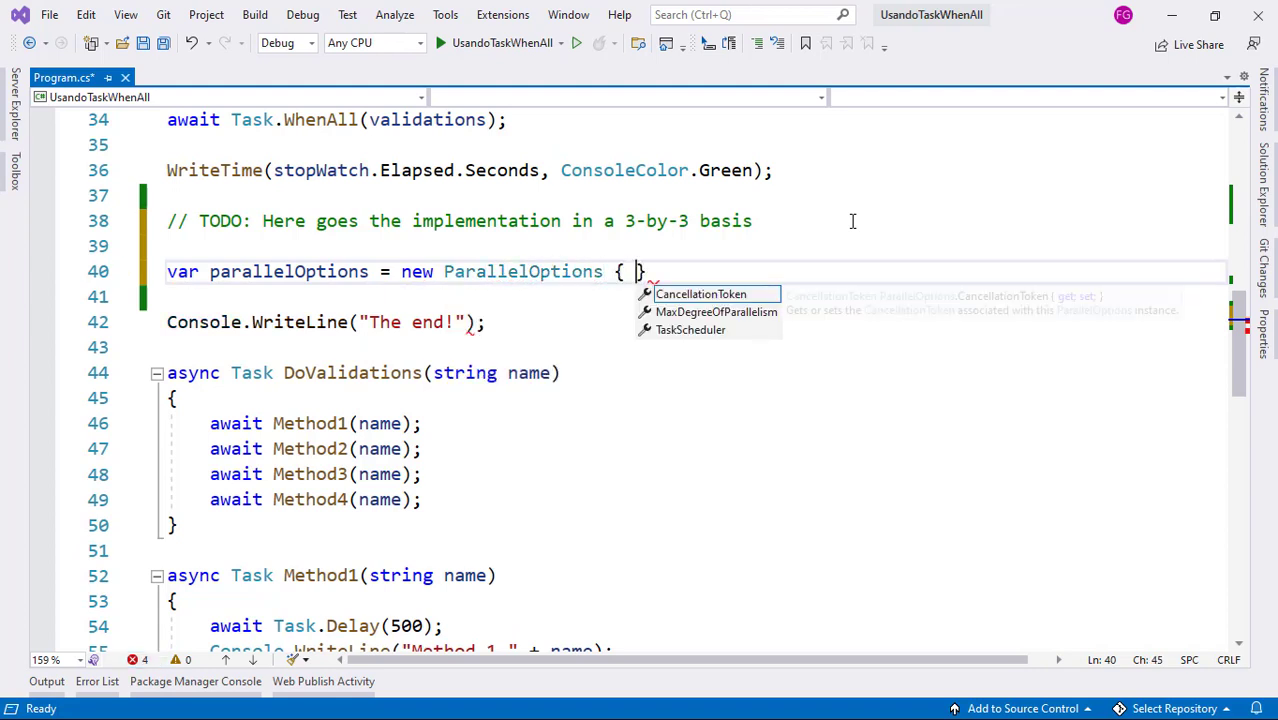
{"action": "type", "text": "MaxDegreeOfParallelism ="}
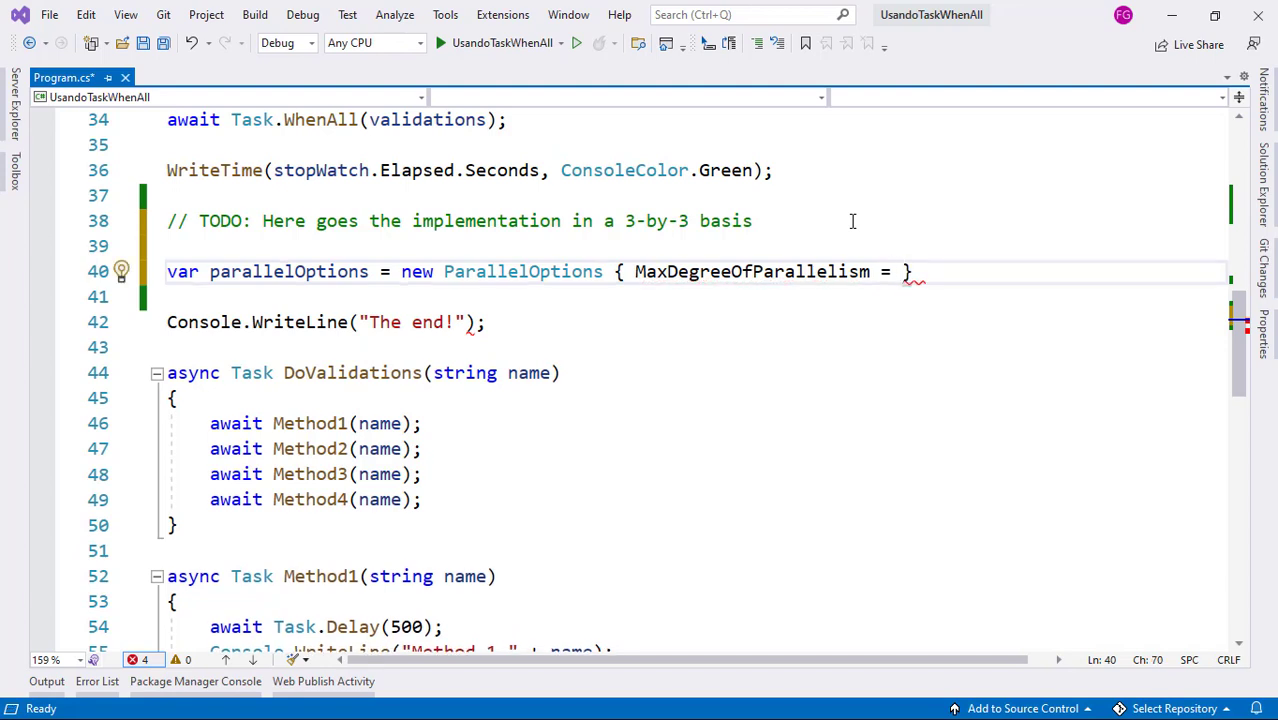
{"action": "type", "text": "3"}
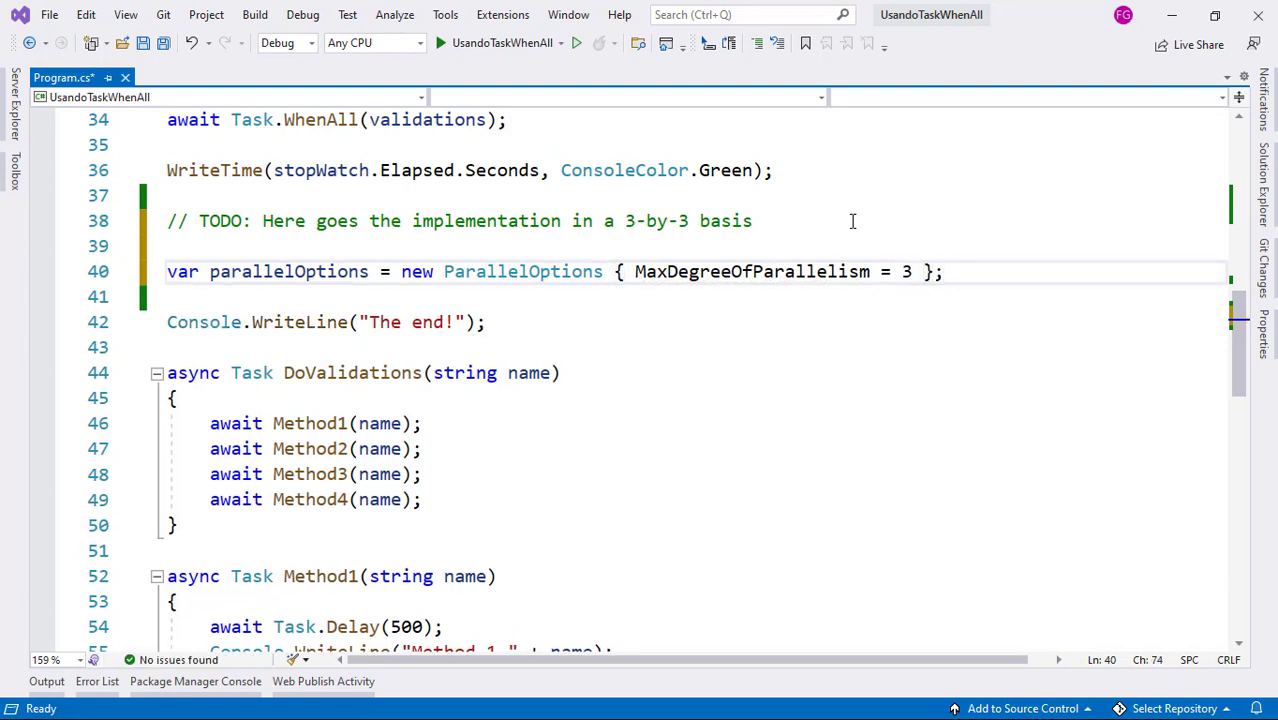
{"action": "key", "text": "Enter"}
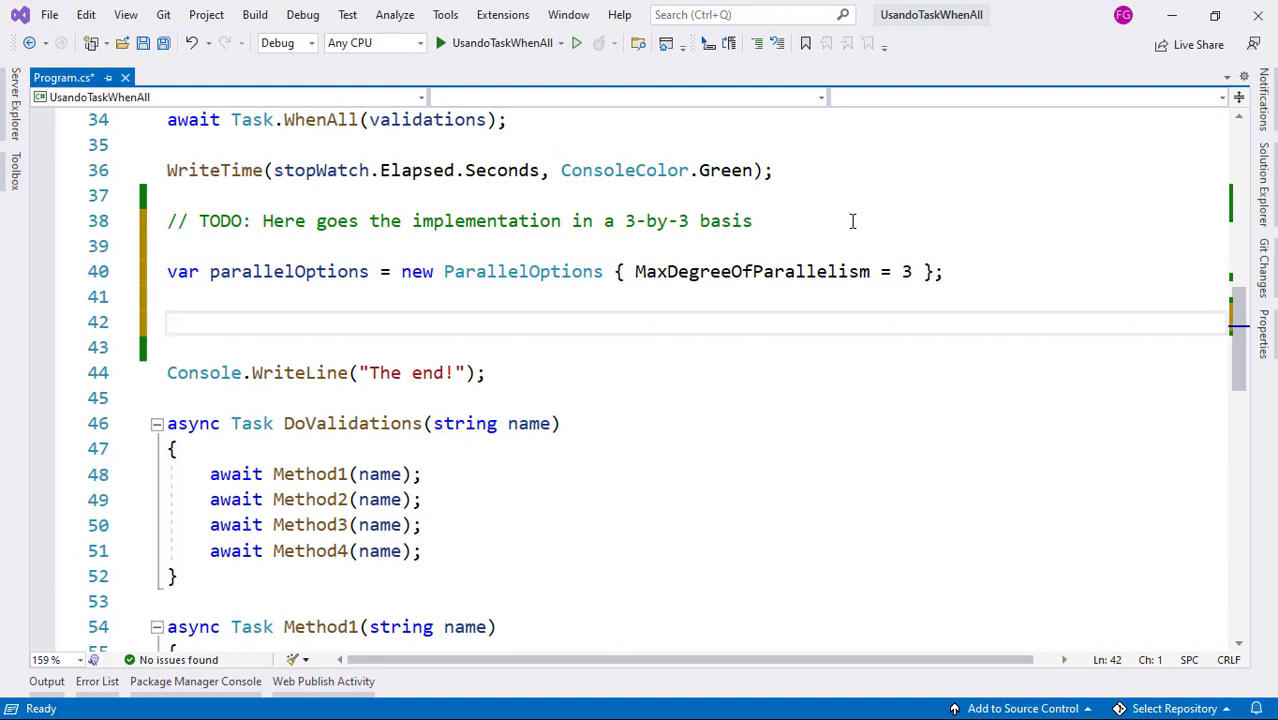
Write await Parallel.ForEachAsync(names, parallelOptions, async (name, token) => await DoValidations(name));.
{"action": "type", "text": "await Parallel.ForEachAsync"}
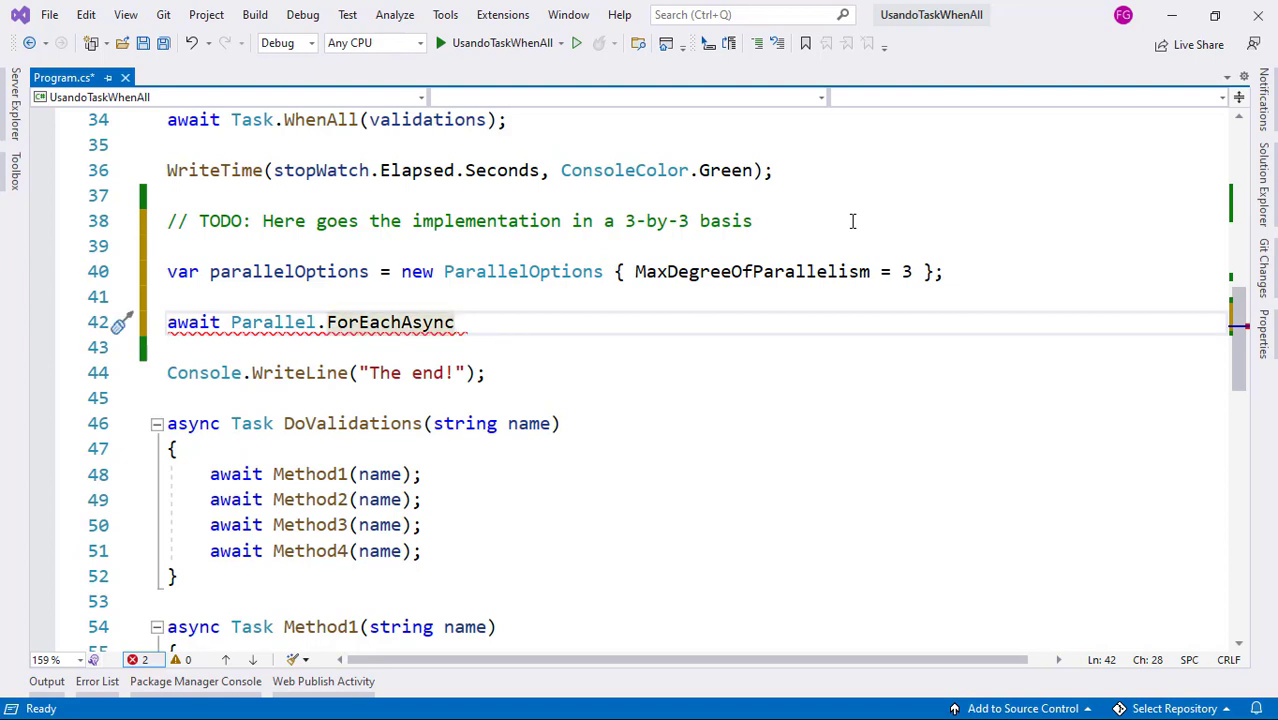
{"action": "type", "text": "(names,"}
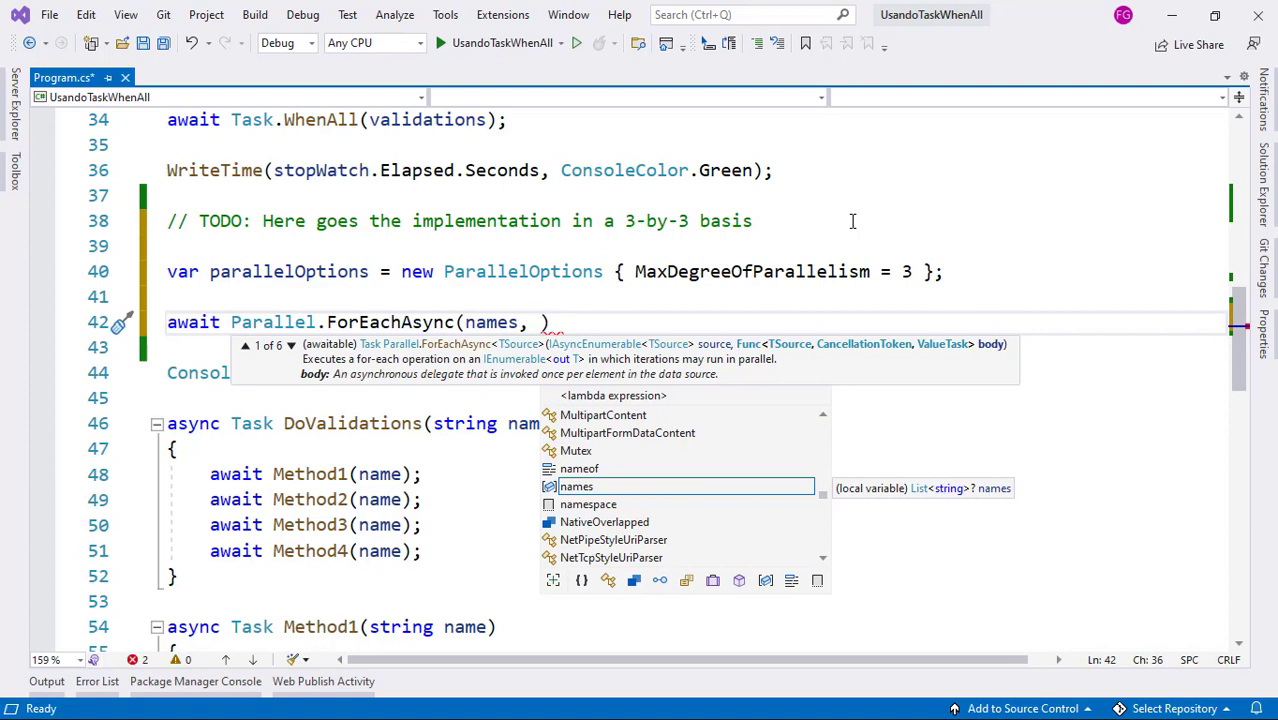
{"action": "type", "text": "parallelOptions,"}
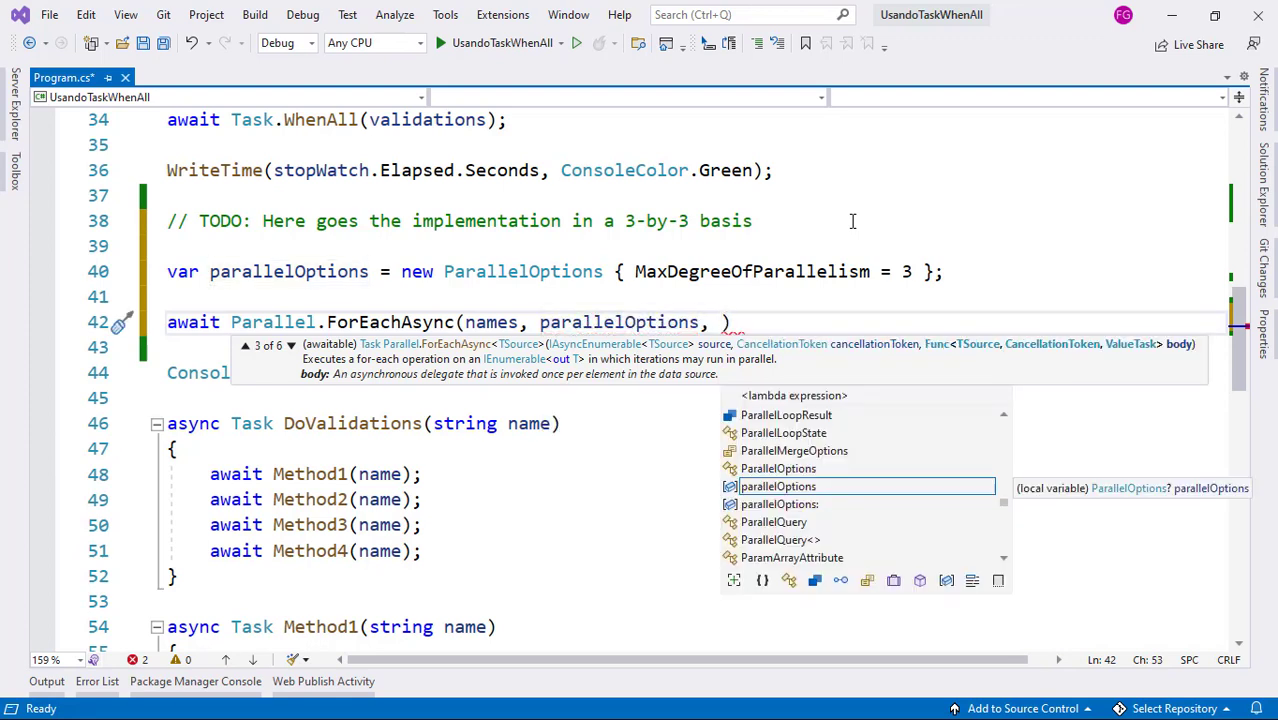
{"action": "type", "text": "async ("}
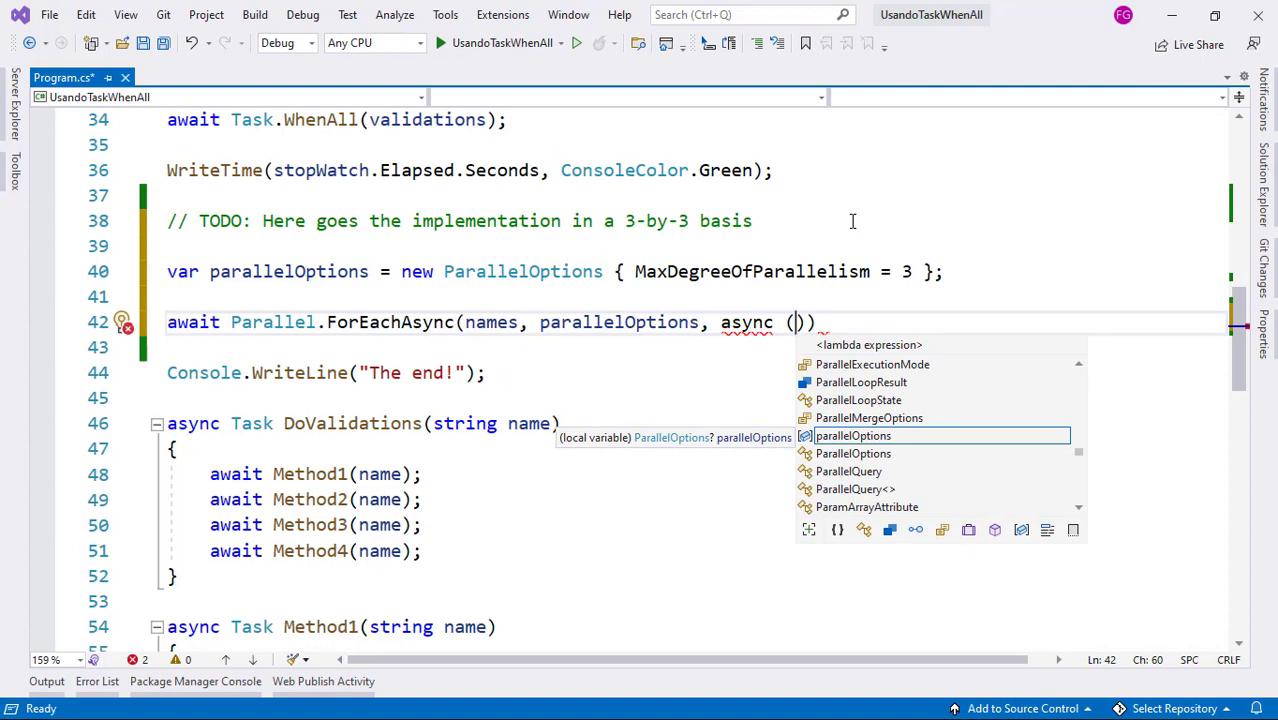
{"action": "type", "text": "name,"}
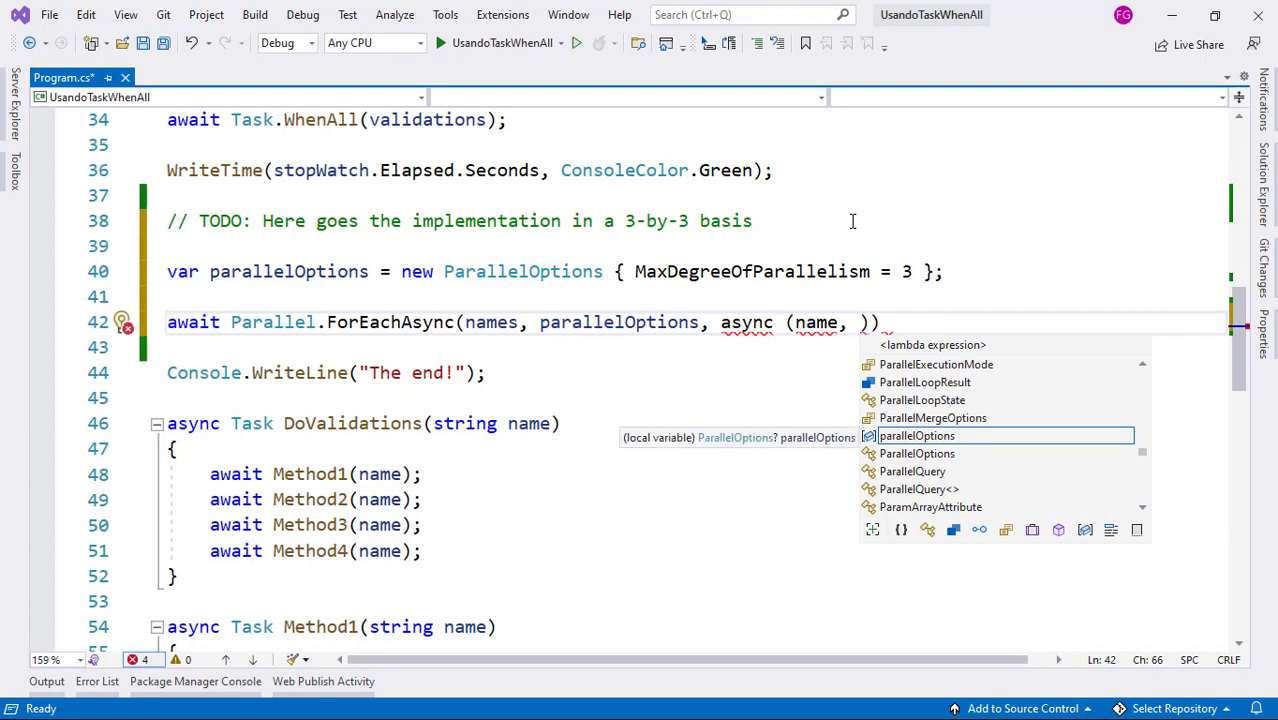
{"action": "type", "text": "token"}
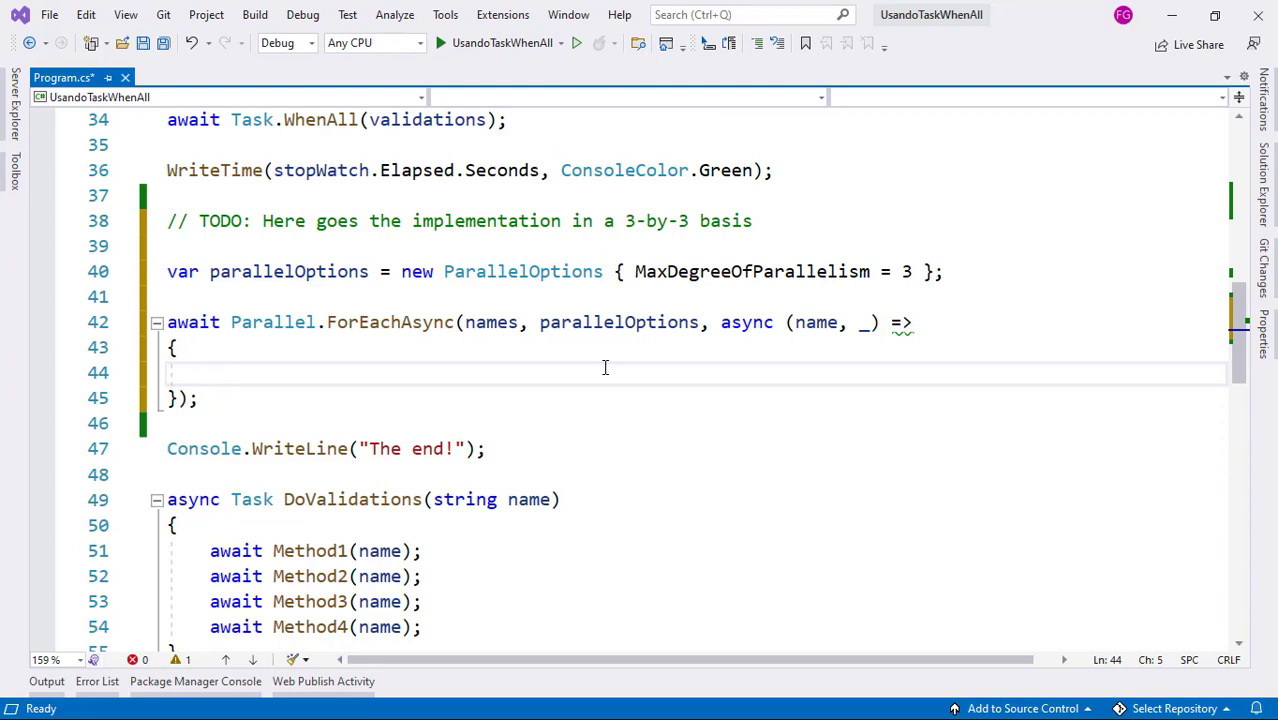
{"action": "type", "text": "await D"}
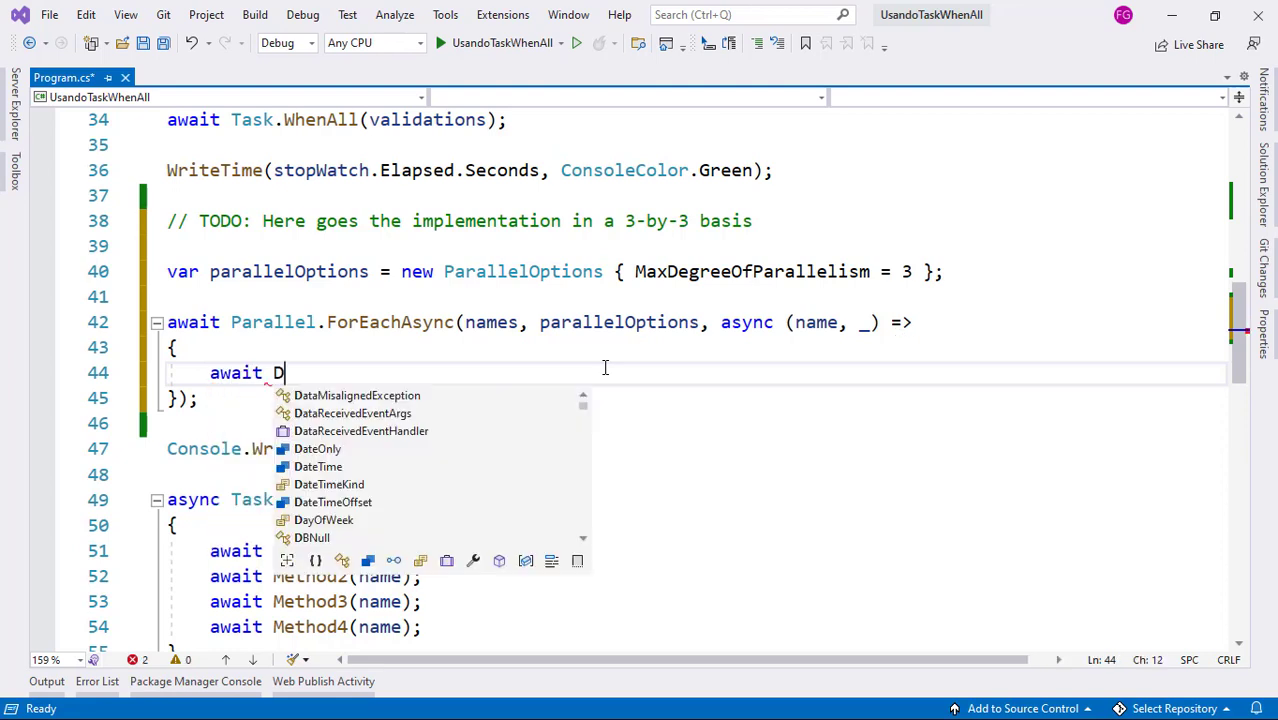
{"action": "type", "text": "oValidations("}
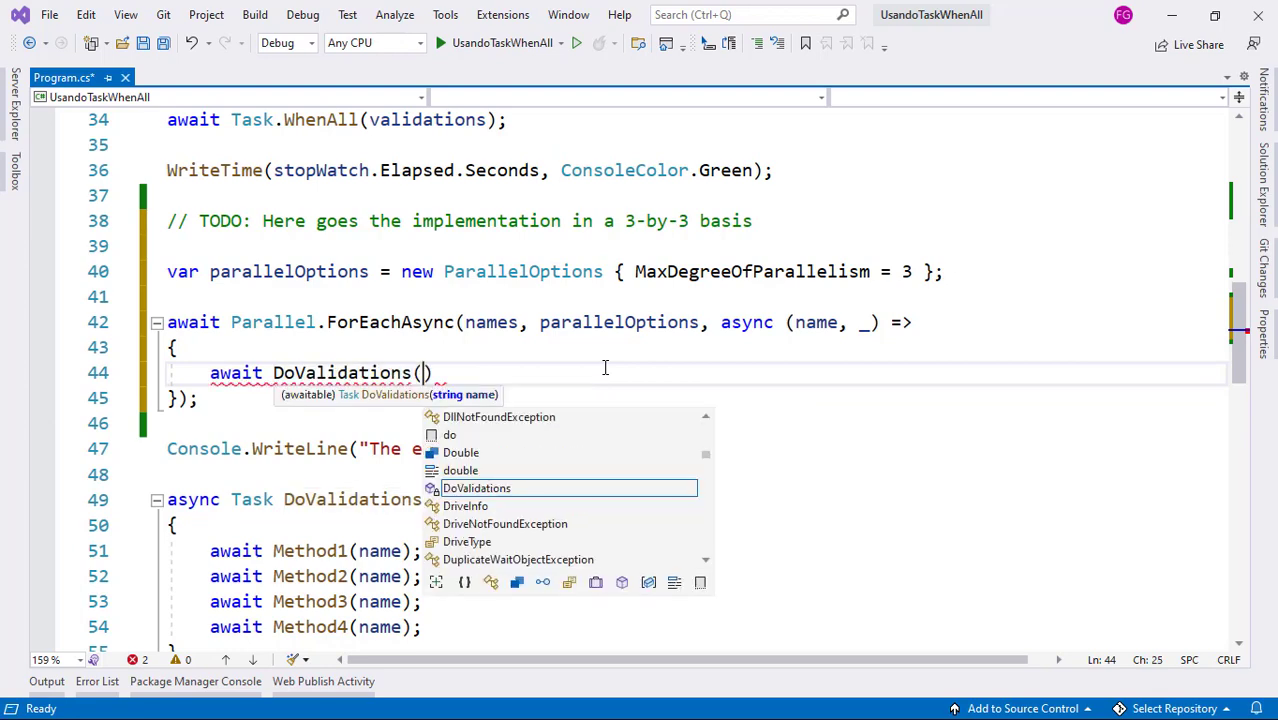
{"action": "type", "text": "name);"}
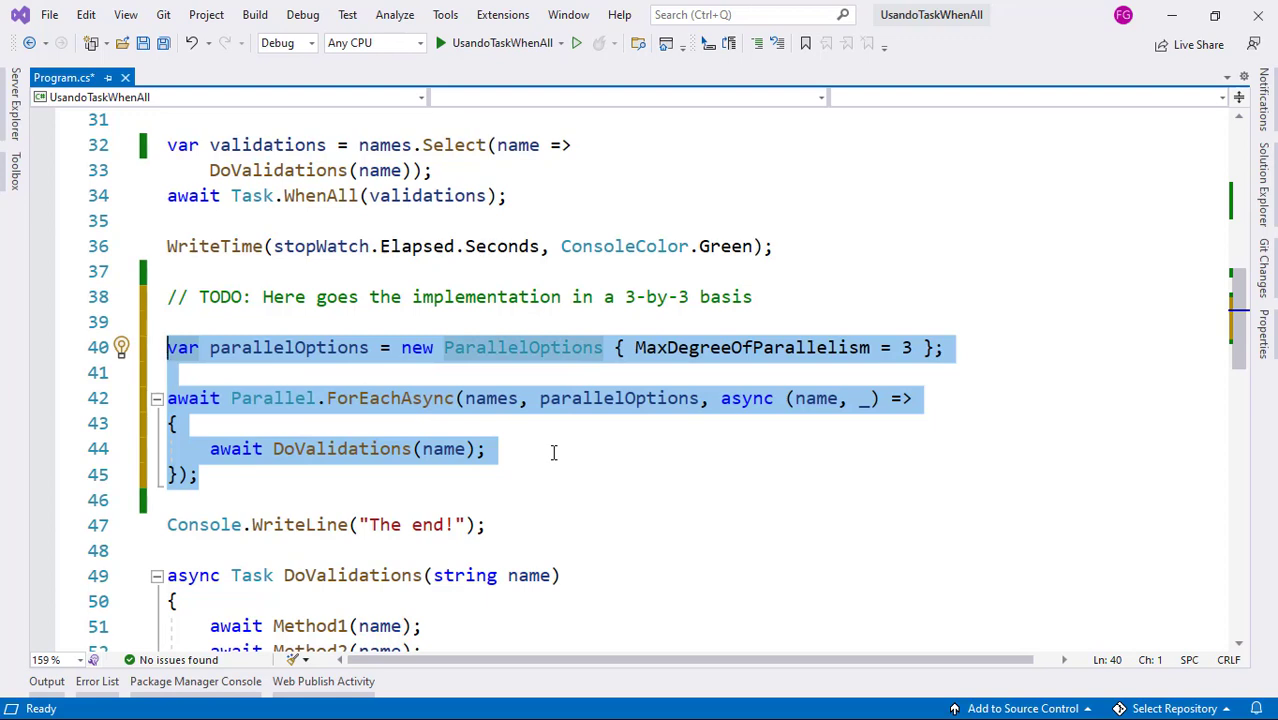
{"action": "mouse_move", "coordinate": [492, 398]}
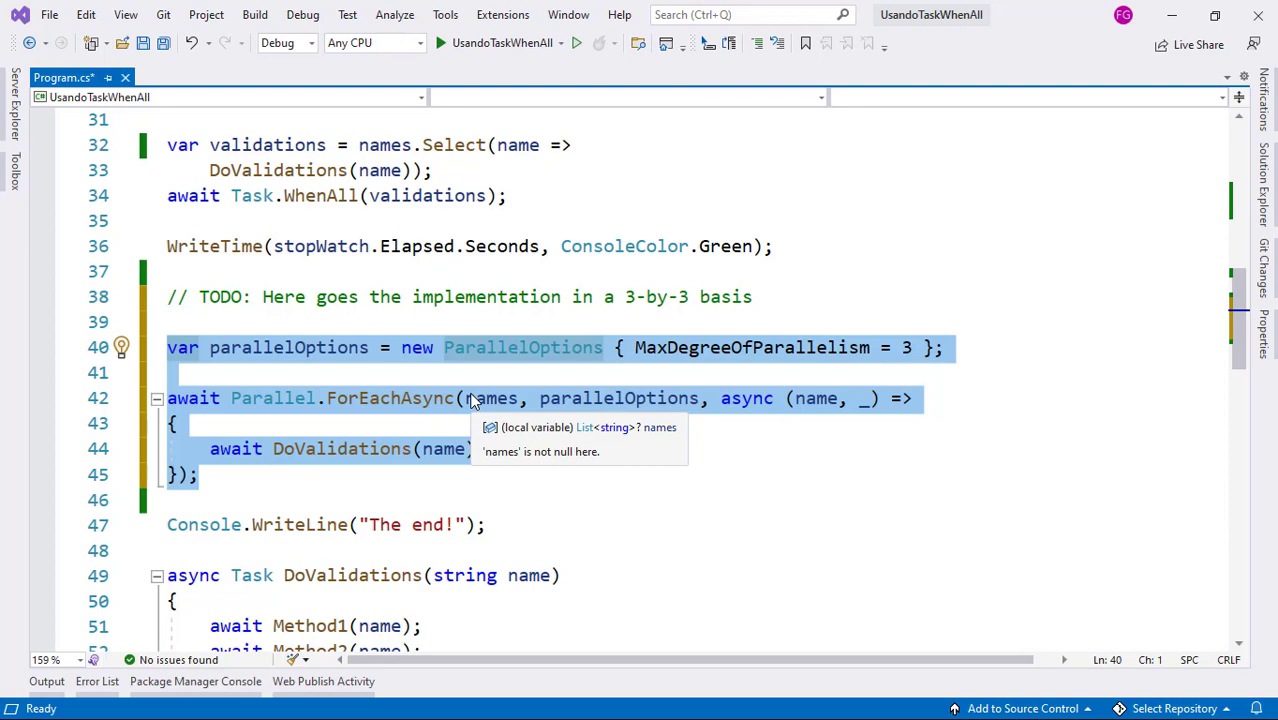
Add WriteTime(stopWatch.Elapsed.Seconds, ConsoleColor.Green); after the 3-by-3 loop.
{"action": "double_click", "coordinate": [752, 348]}
{"action": "type", "text": "Console.WriteLine(\"Efficient 2, 3-by-3 basis:\");"}
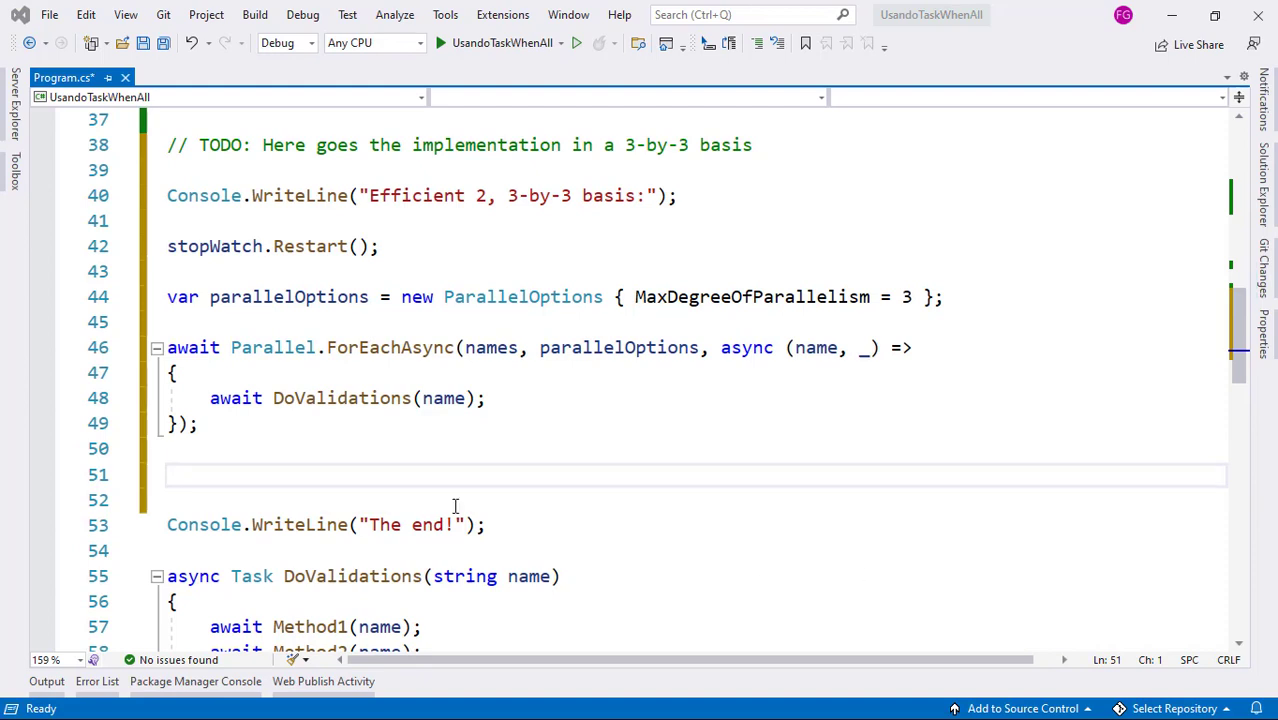
{"action": "type", "text": "WriteTime(stopWatch.Elapsed.Seconds, ConsoleColor.Green);"}
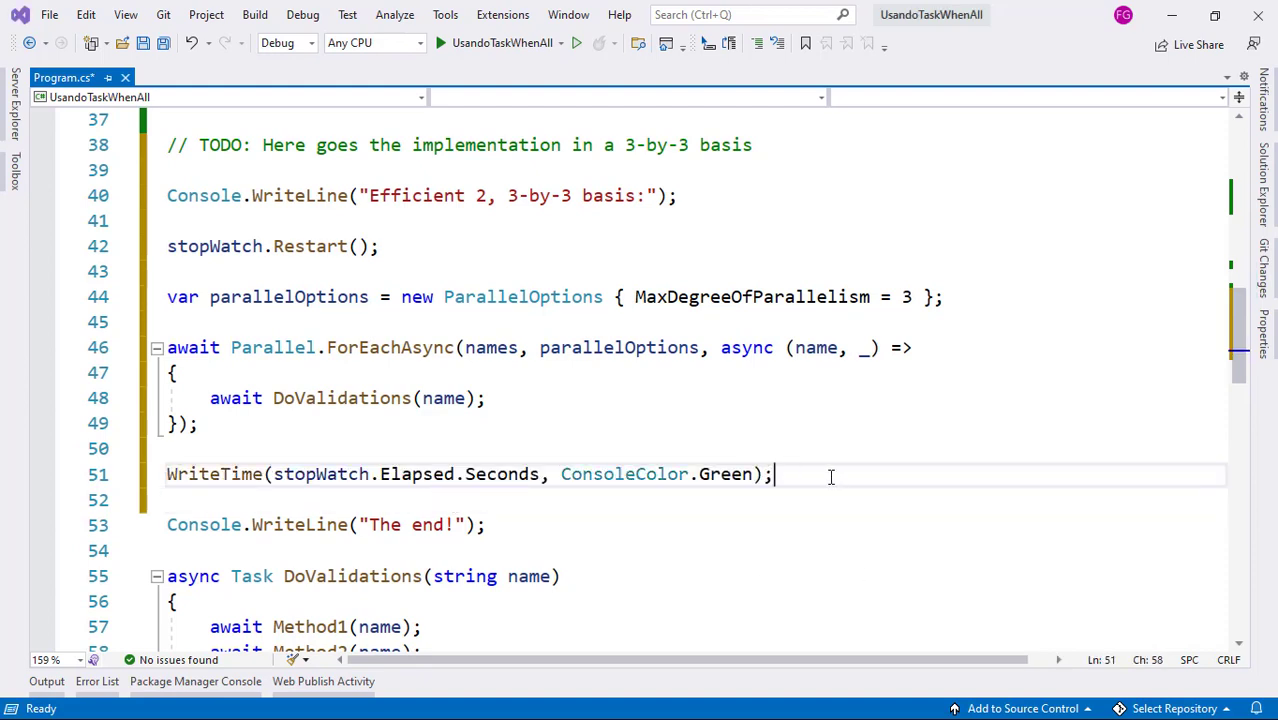
{"action": "left_click", "coordinate": [476, 272]}
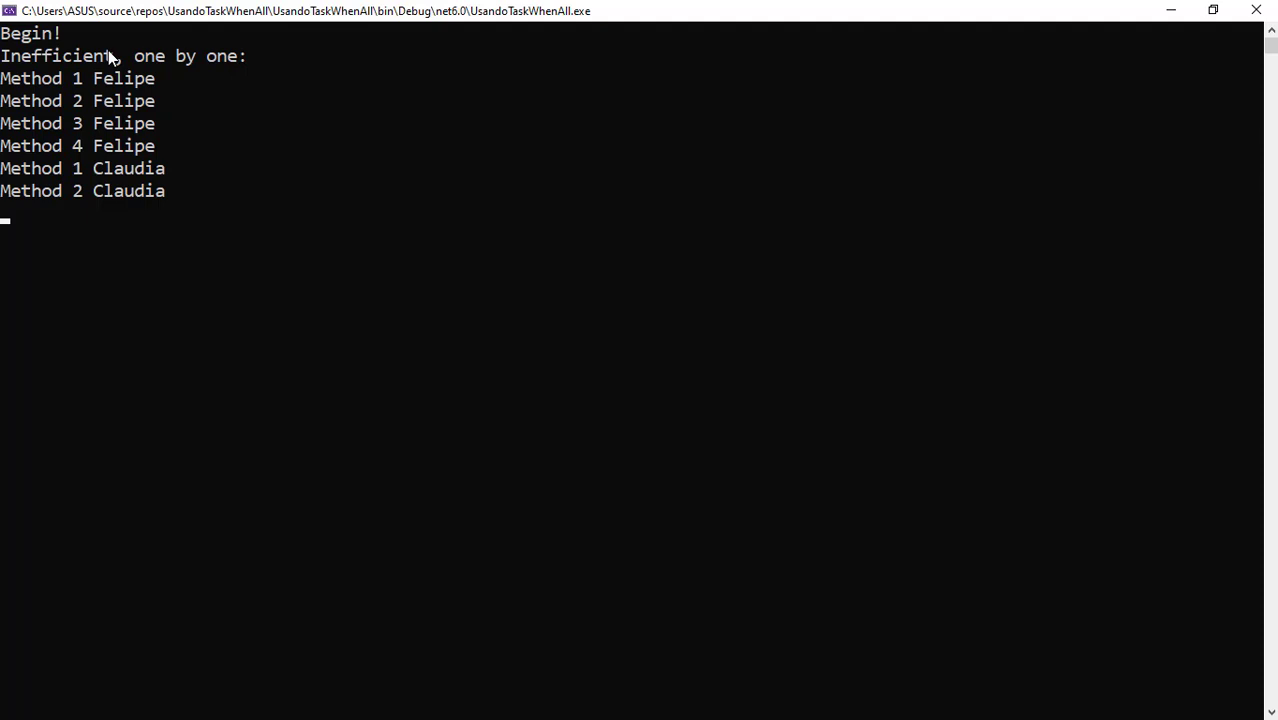
{"action": "mouse_move", "coordinate": [188, 68]}
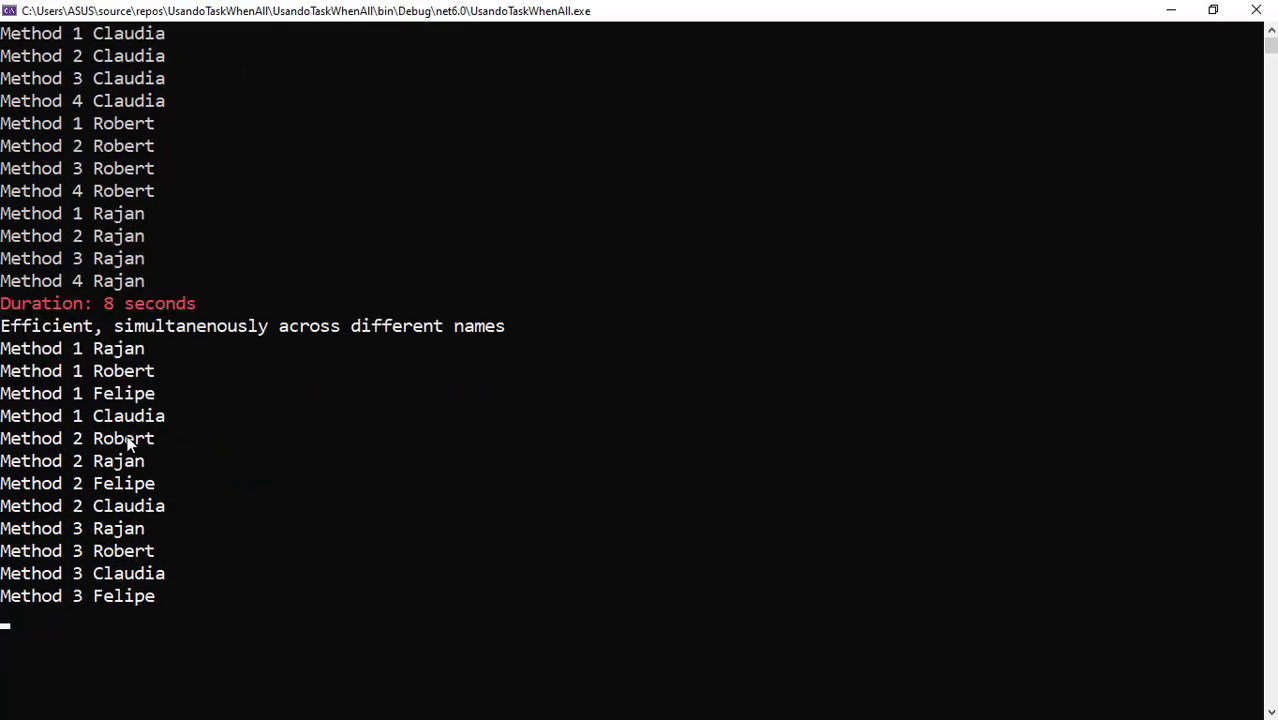
Scroll the console output to the 3-by-3 batch finishing in 4 seconds and "The end!".
{"action": "scroll", "scroll_direction": "down", "scroll_amount": 3}
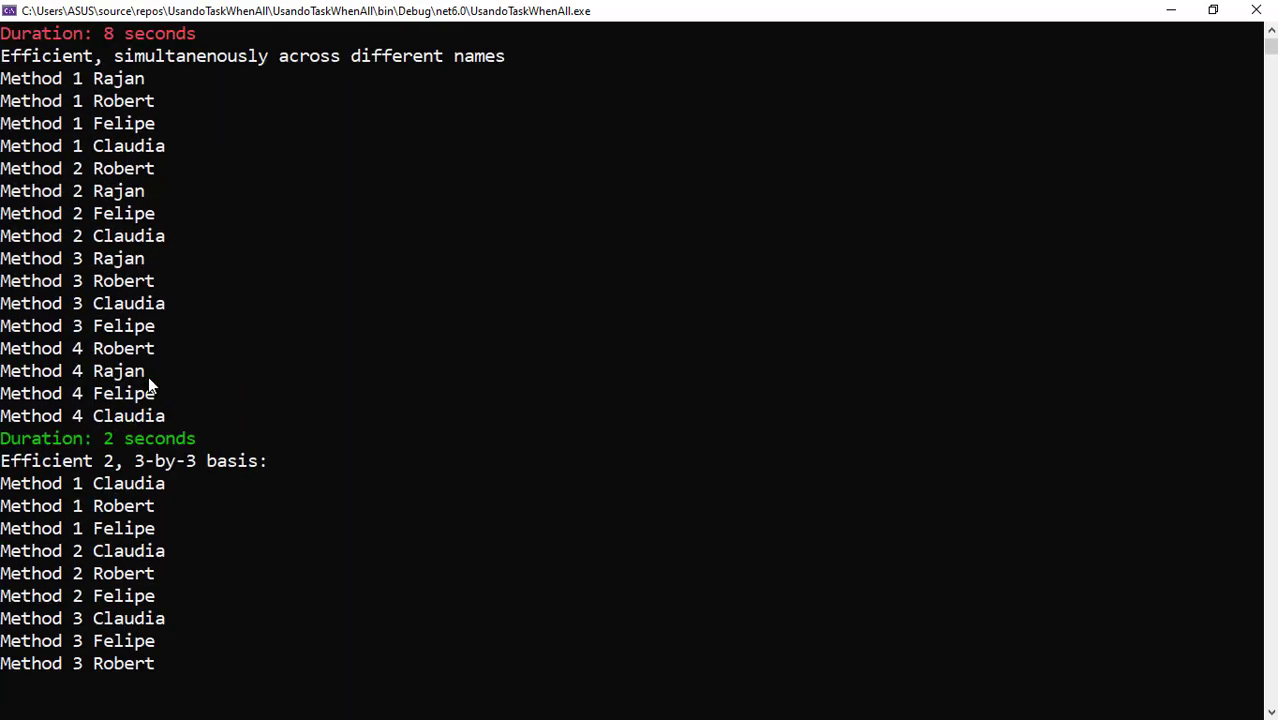
{"action": "scroll", "scroll_direction": "down", "scroll_amount": 3}
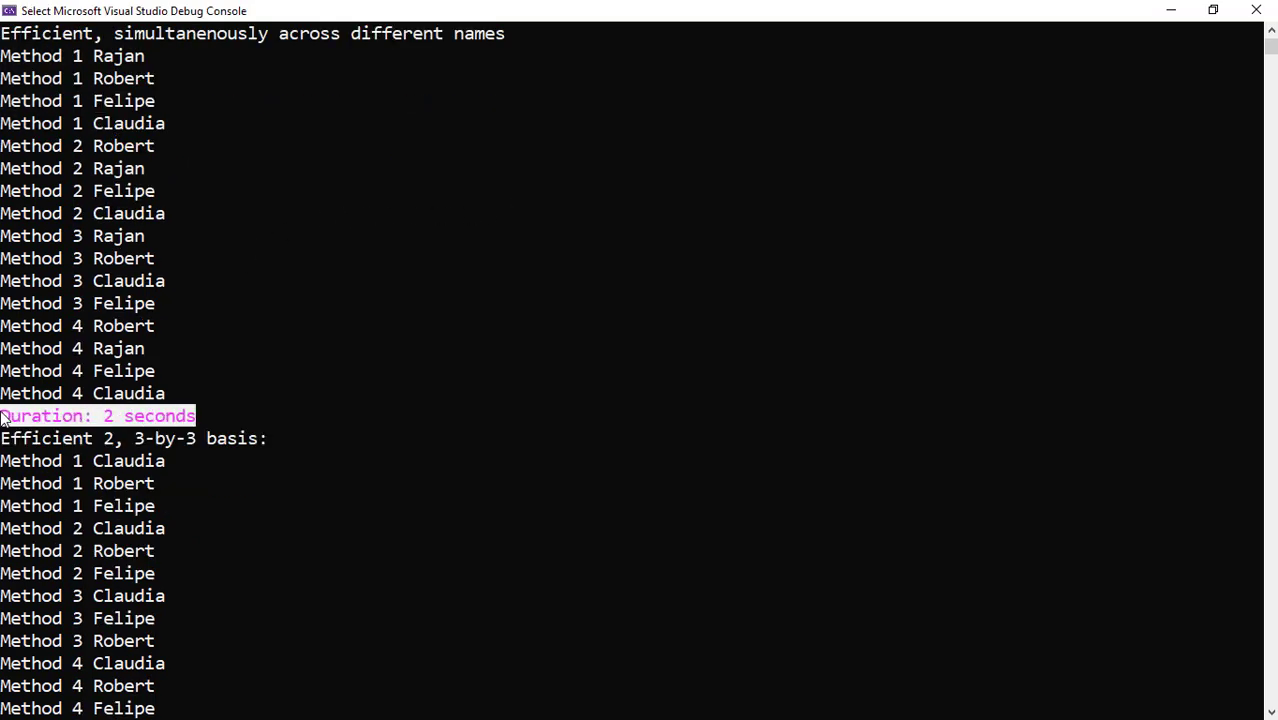
{"action": "scroll", "scroll_direction": "down", "scroll_amount": 3}
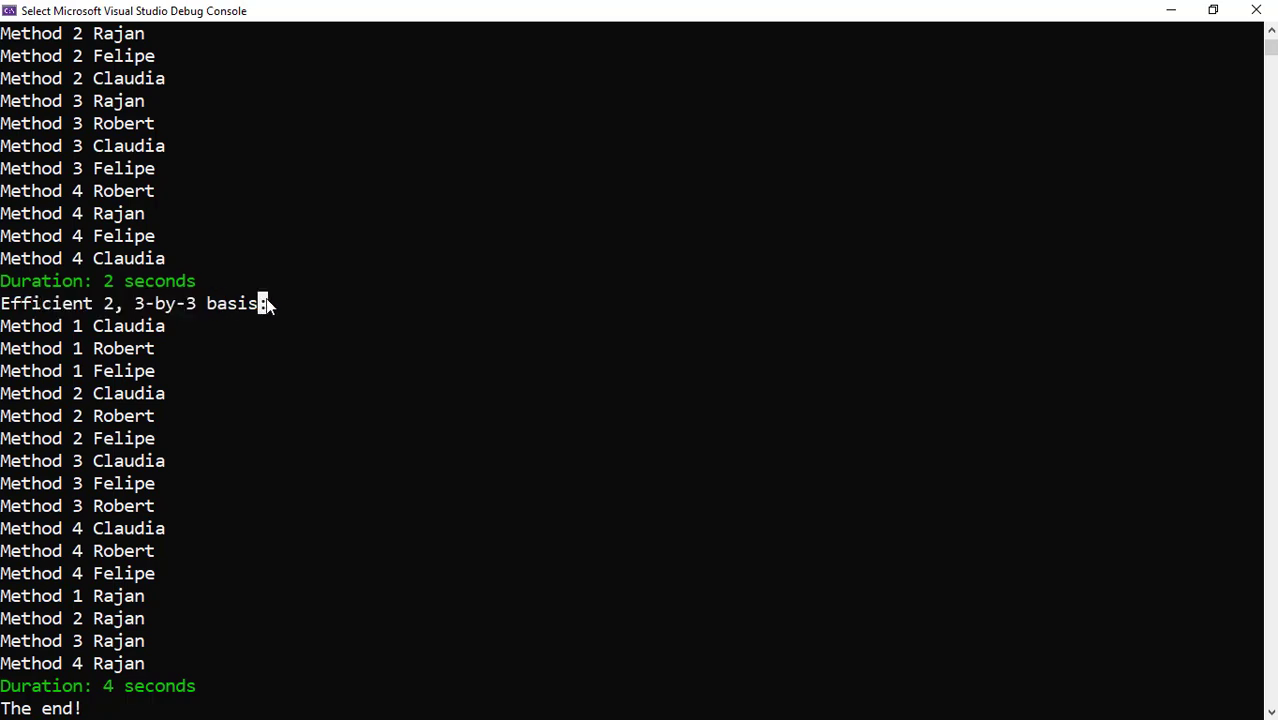
{"action": "mouse_move", "coordinate": [288, 312]}
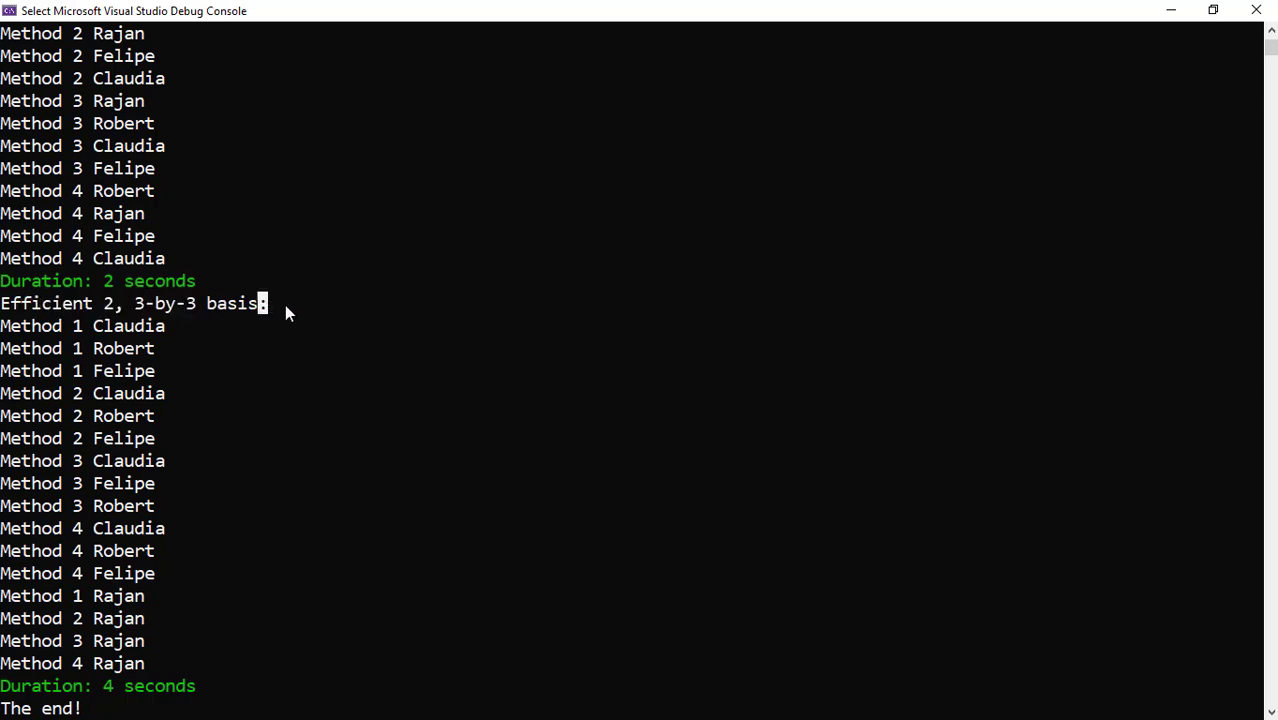
{"action": "mouse_move", "coordinate": [4, 328]}
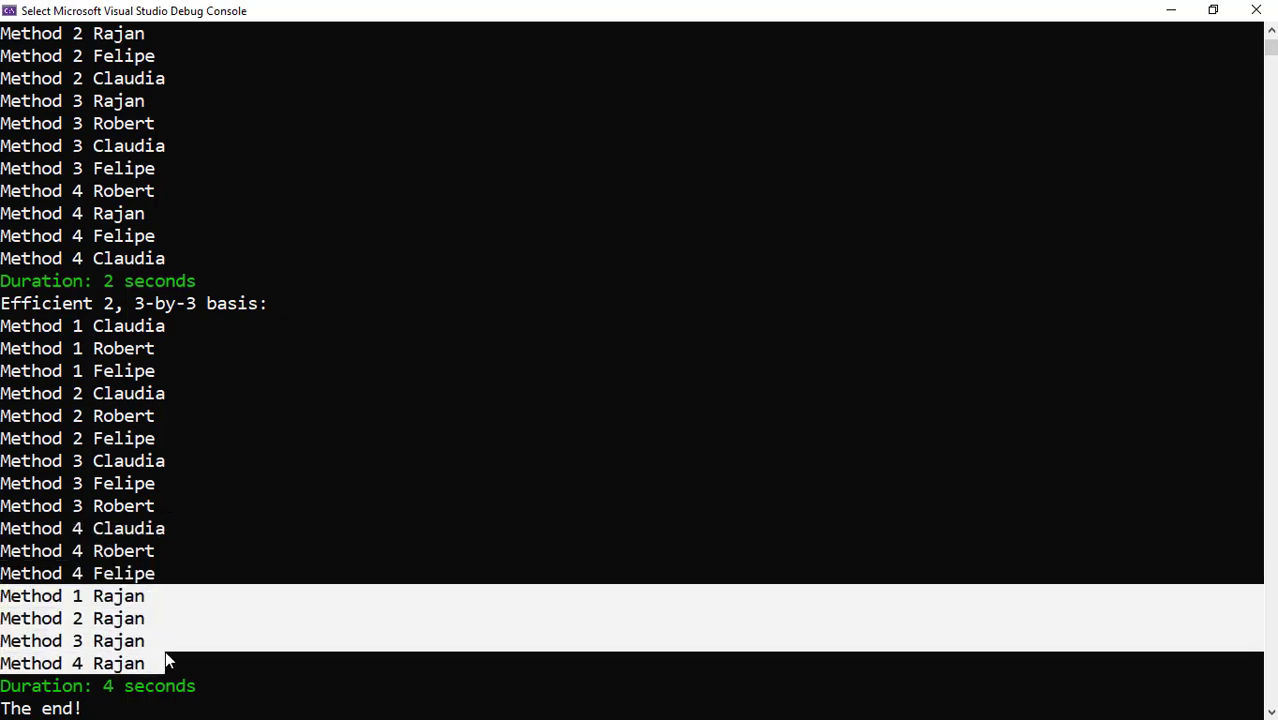
{"action": "mouse_move", "coordinate": [156, 648]}
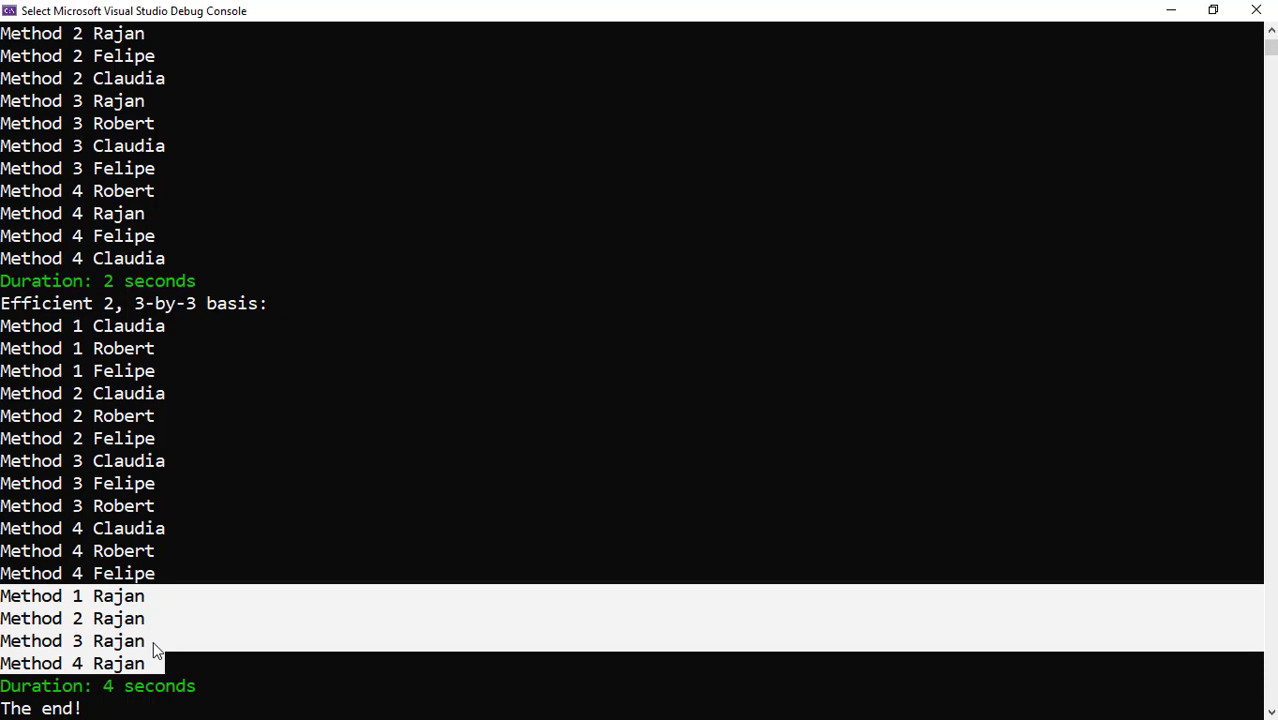